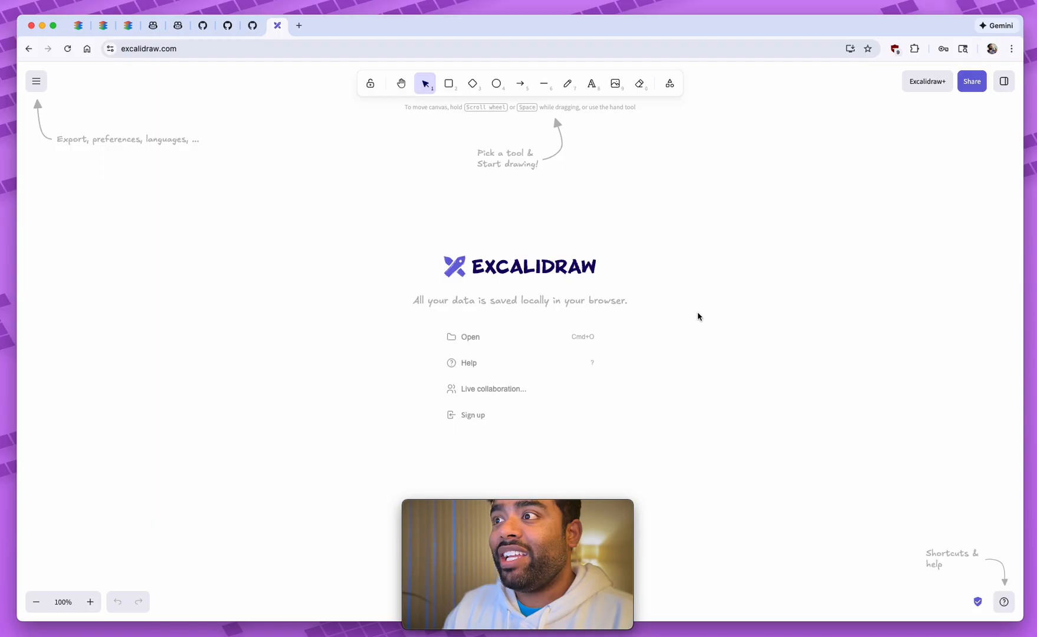
pyautogui.moveTo(219, 140)
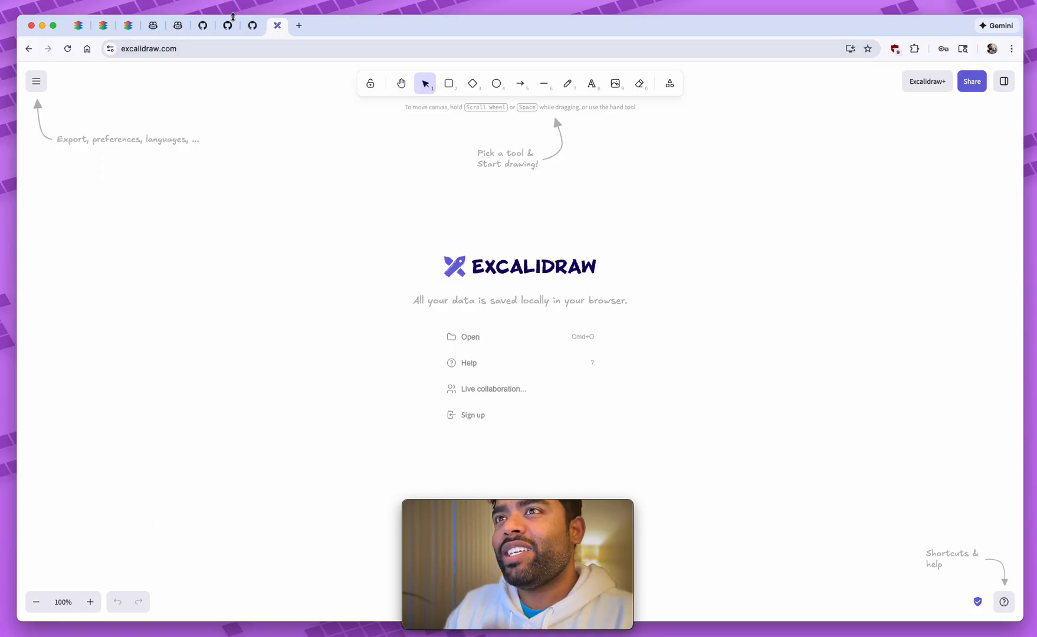
pyautogui.moveTo(252, 26)
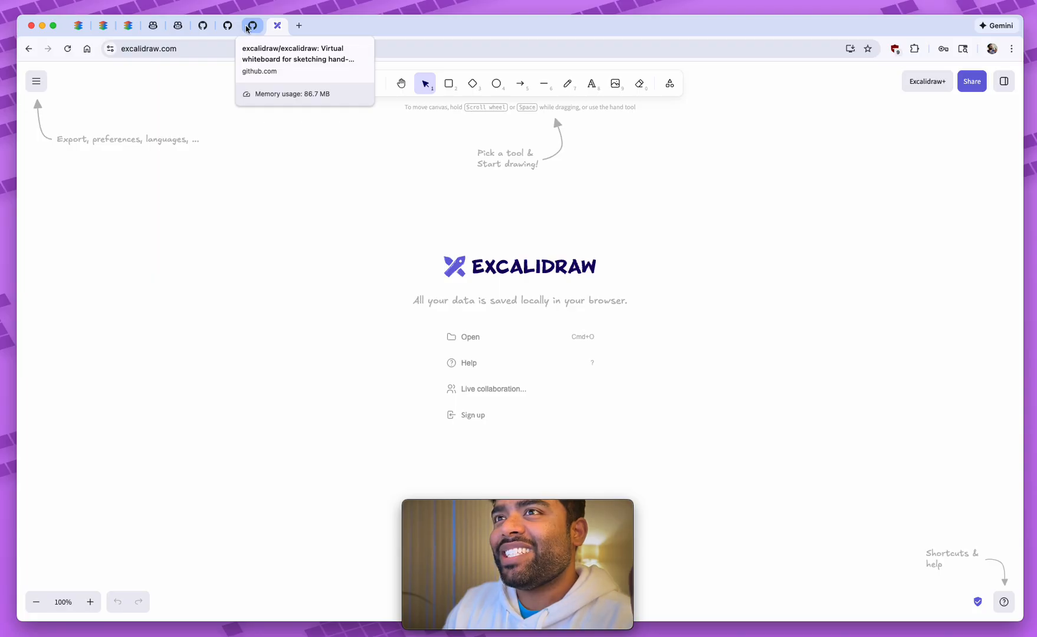
# Switch to the excalidraw repository page and scroll through its README
pyautogui.click(252, 26)
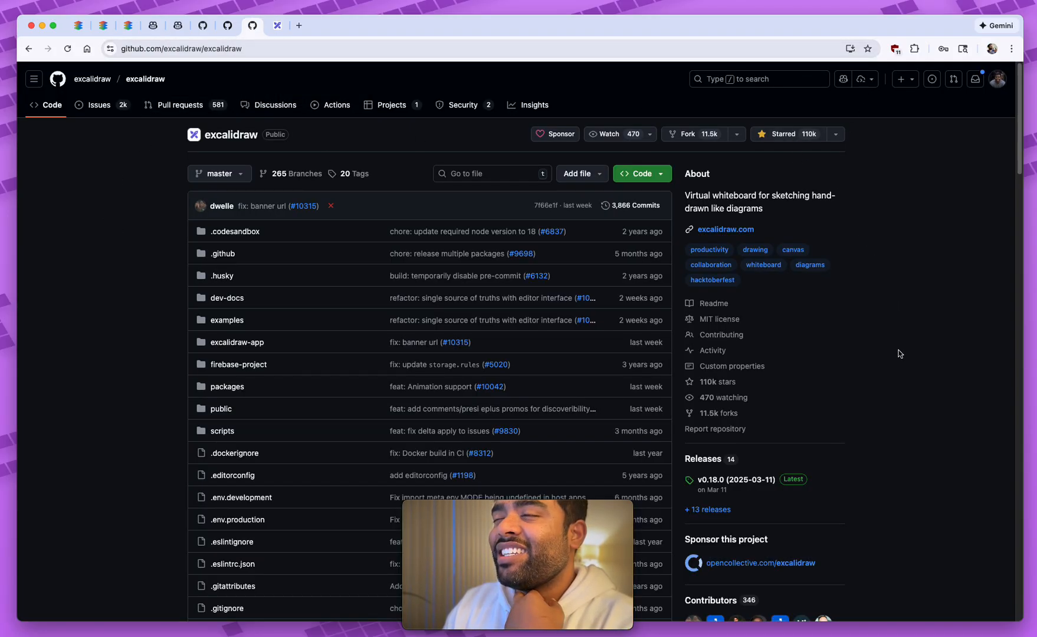
pyautogui.scroll(-3)
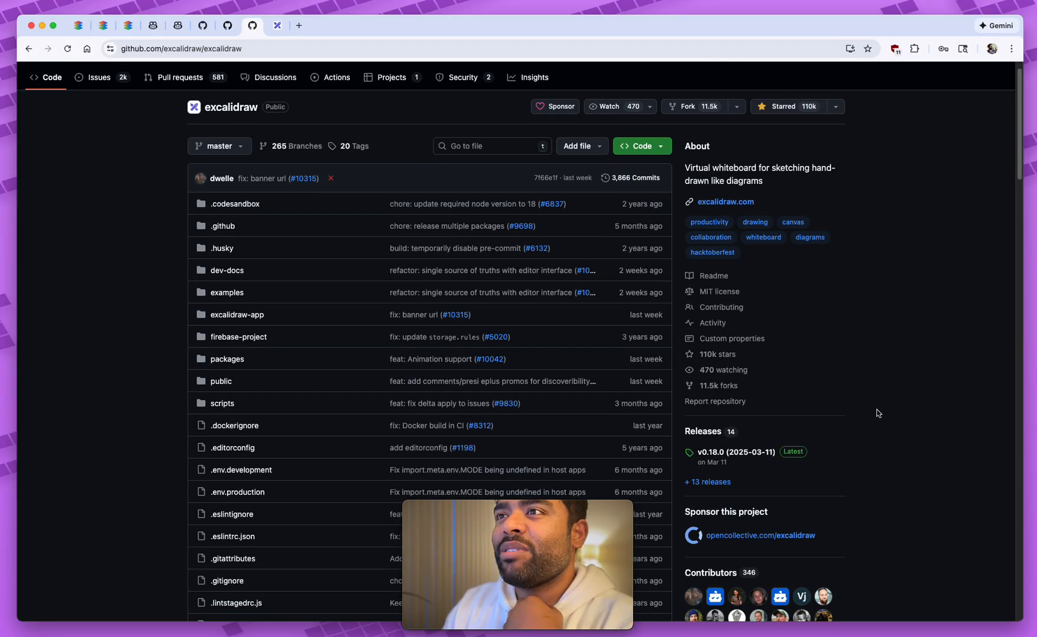
pyautogui.scroll(-3)
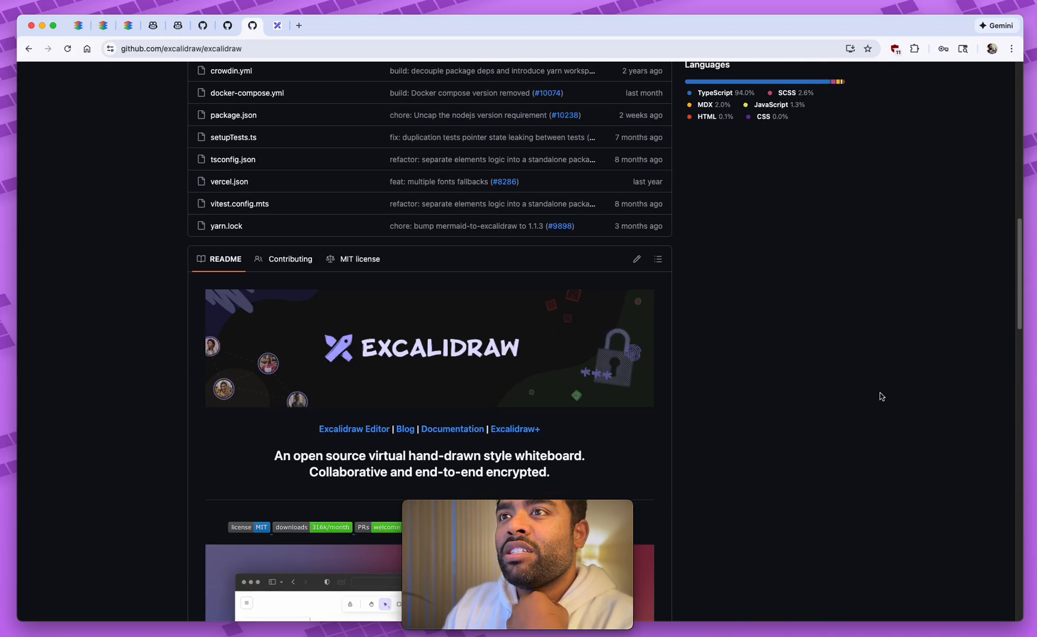
pyautogui.scroll(-3)
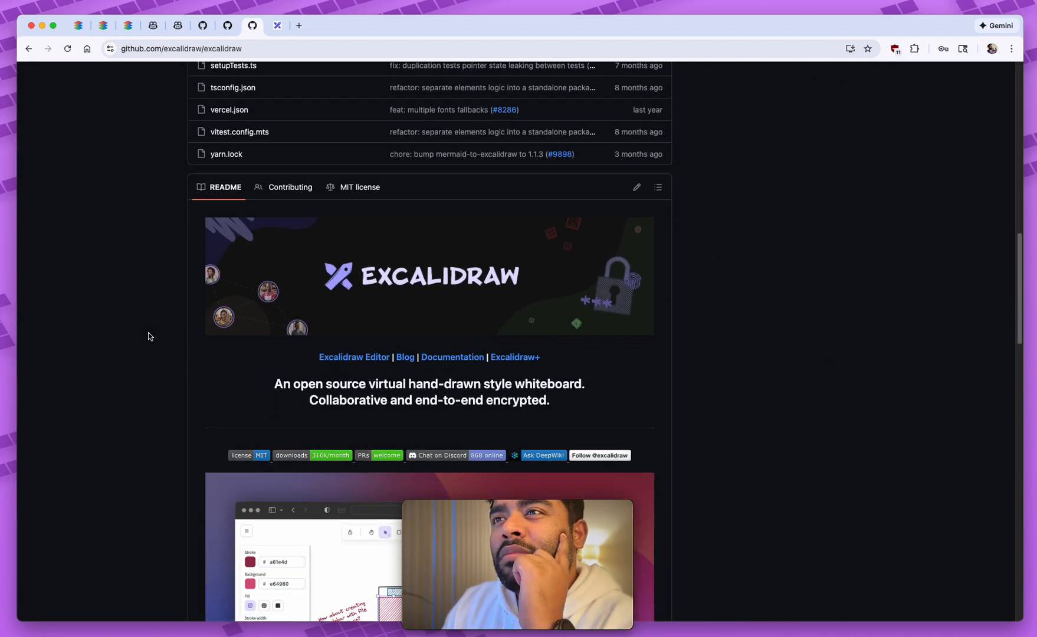
pyautogui.scroll(-3)
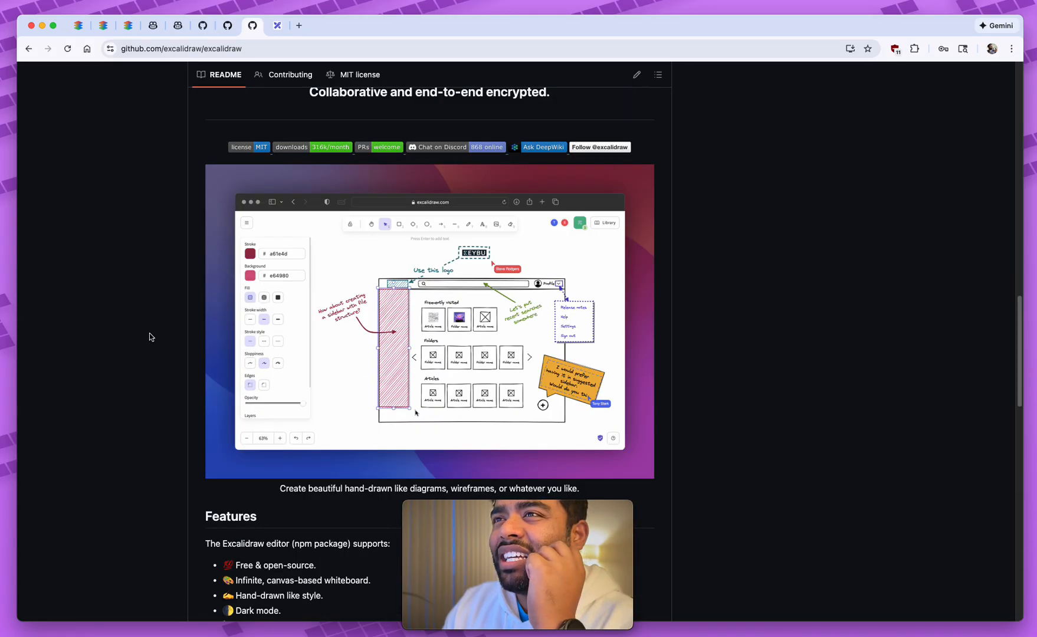
pyautogui.scroll(-3)
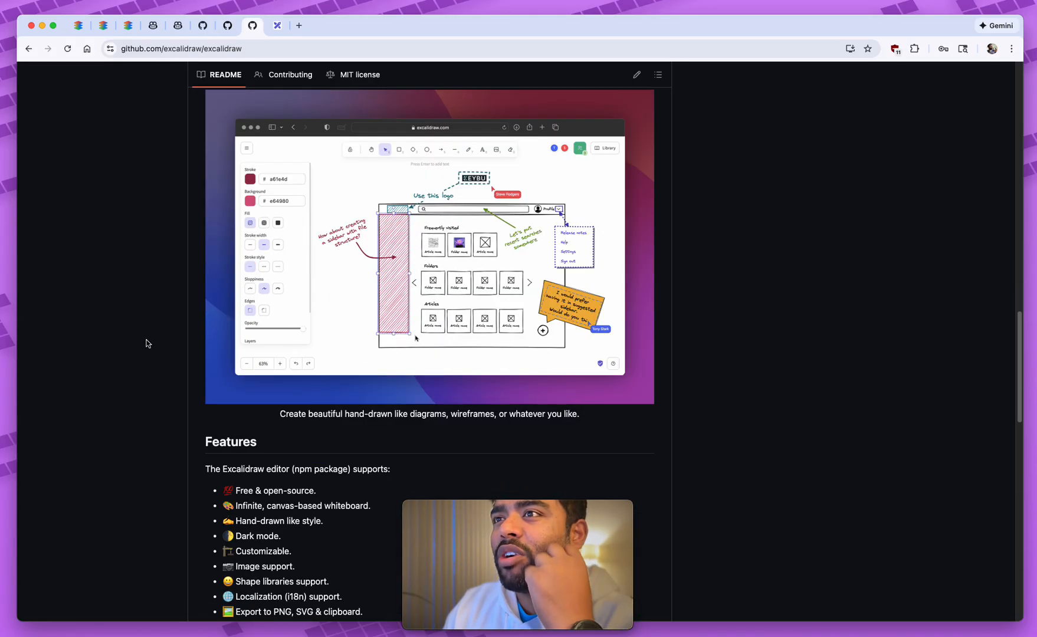
pyautogui.scroll(-3)
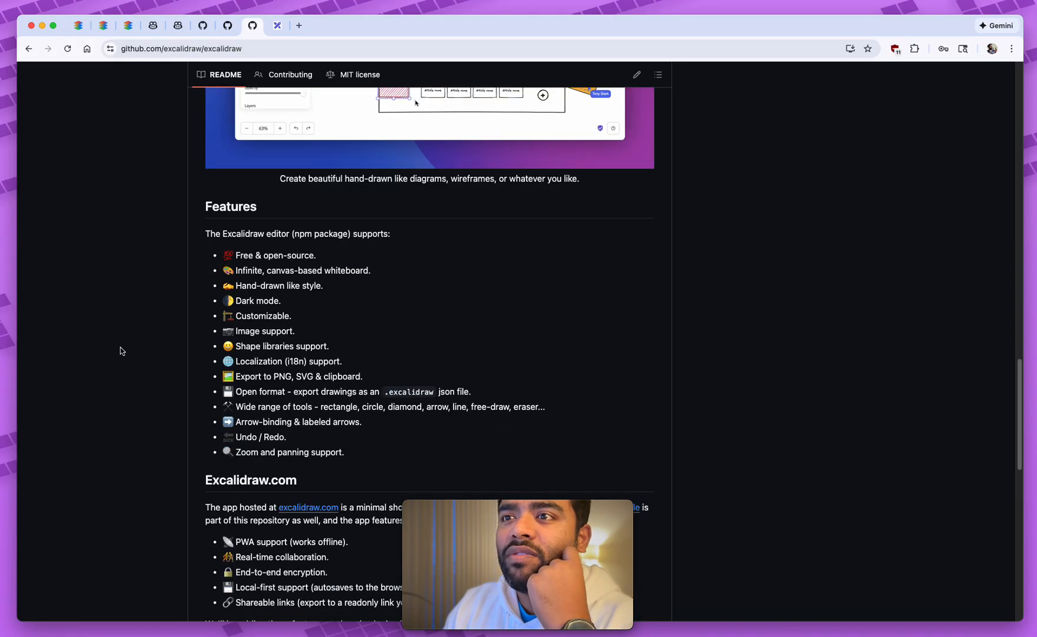
pyautogui.scroll(-3)
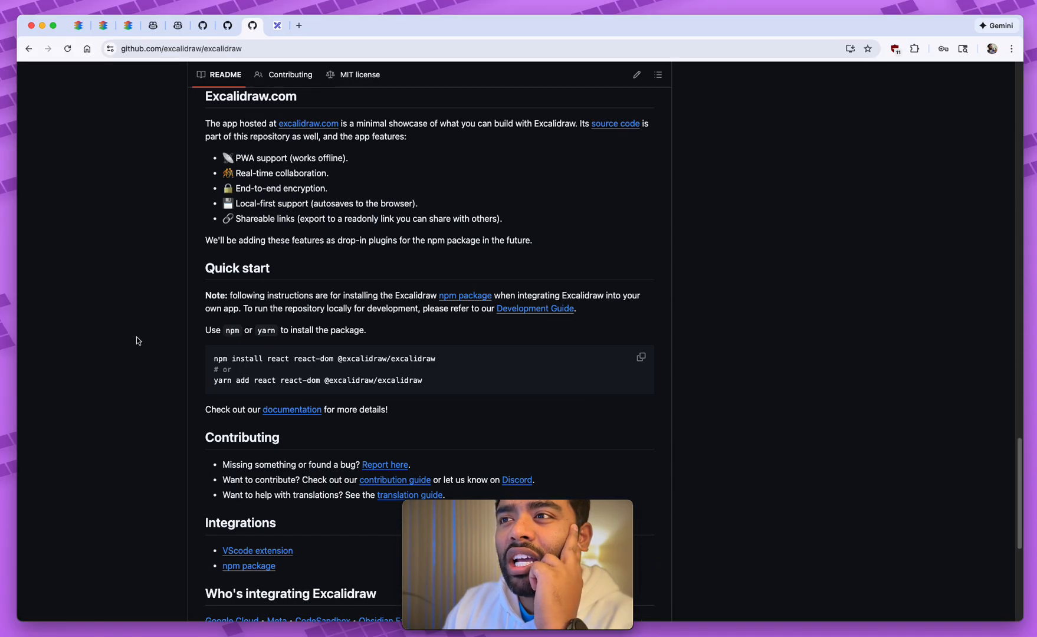
pyautogui.scroll(-3)
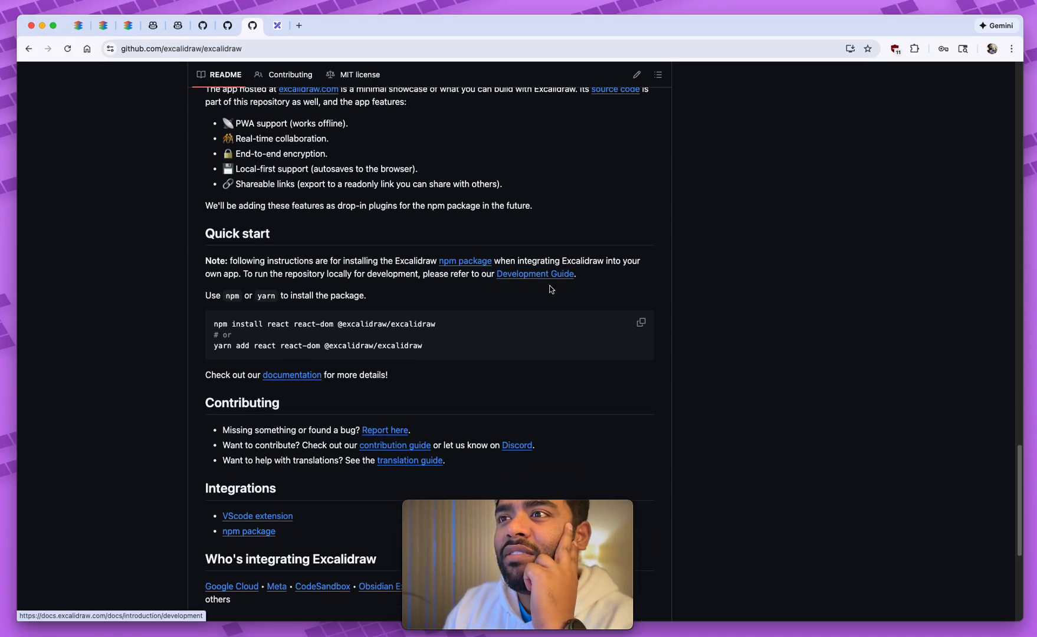
pyautogui.scroll(-3)
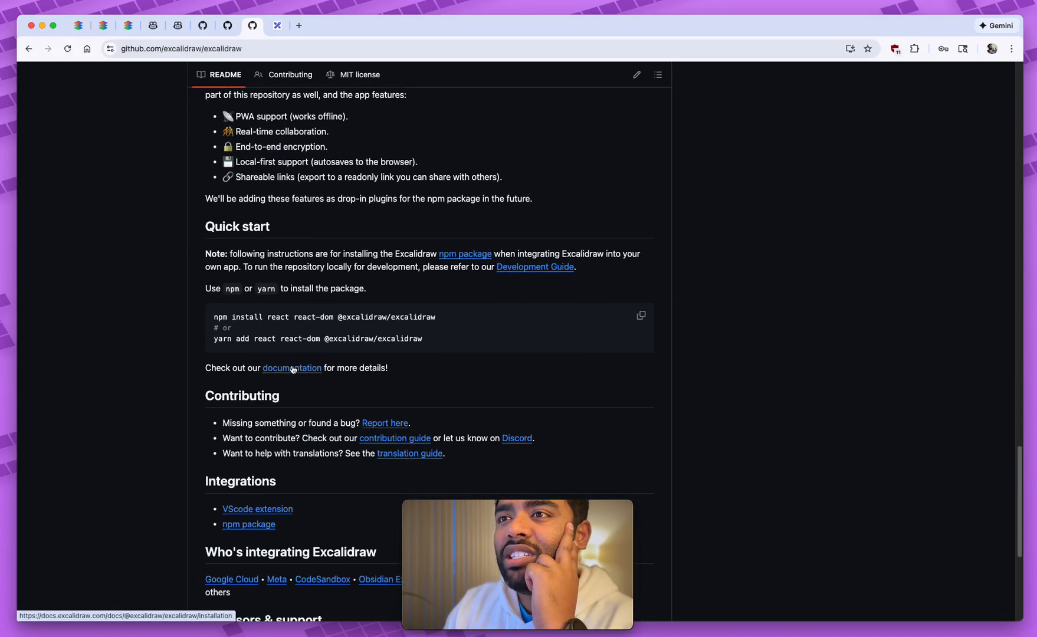
pyautogui.scroll(-3)
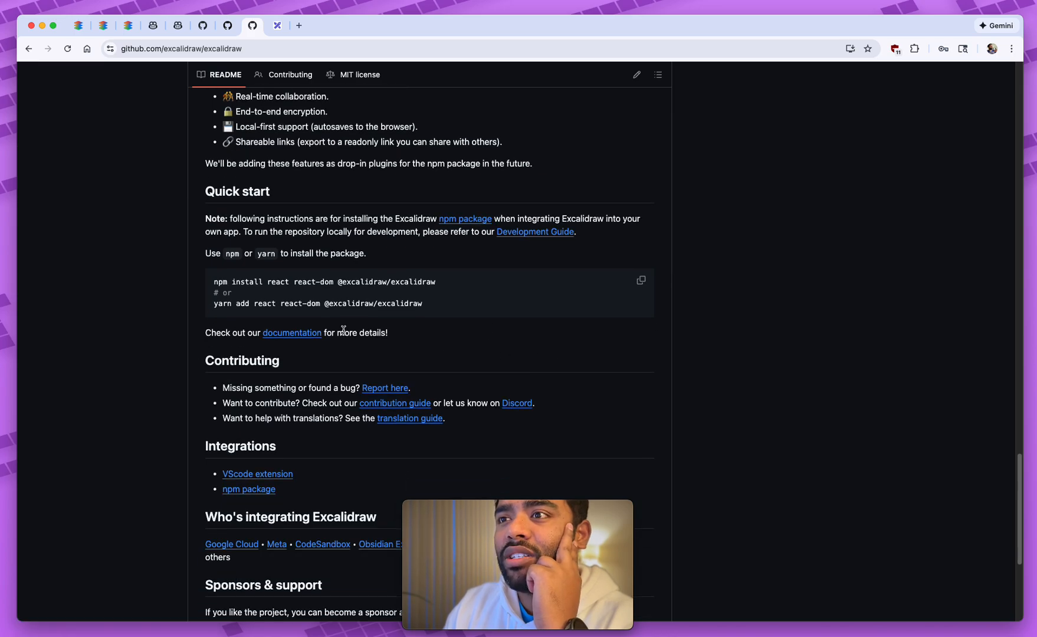
# Open the README's documentation link in a new tab and view the Installation page
pyautogui.rightClick(291, 332)
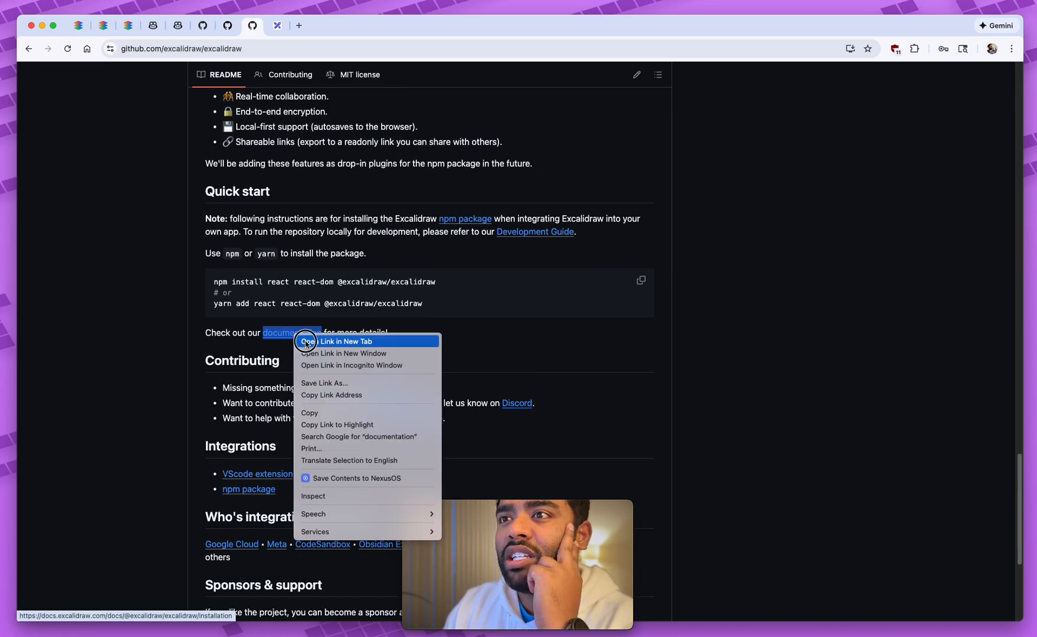
pyautogui.click(338, 342)
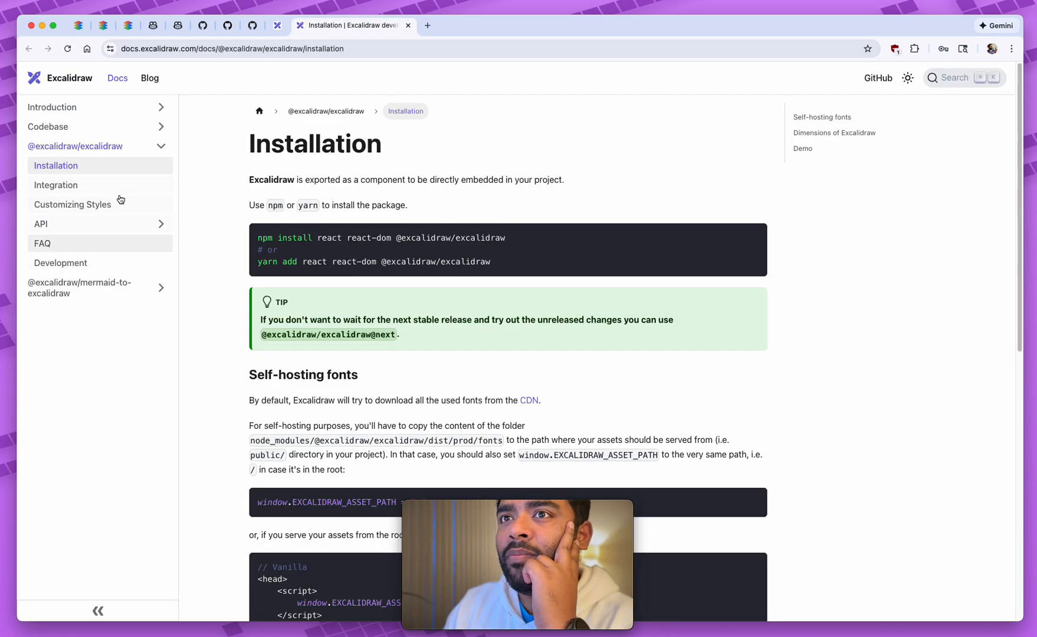
pyautogui.scroll(-3)
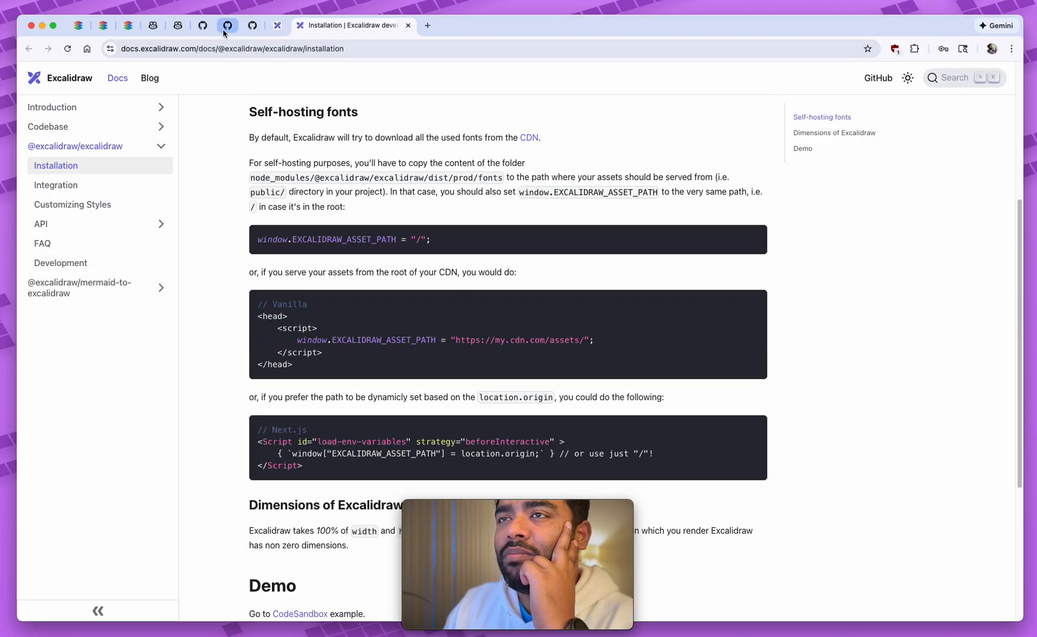
# In github.dev, expand the public folder and preview apple-touch-icon.png
pyautogui.click(227, 26)
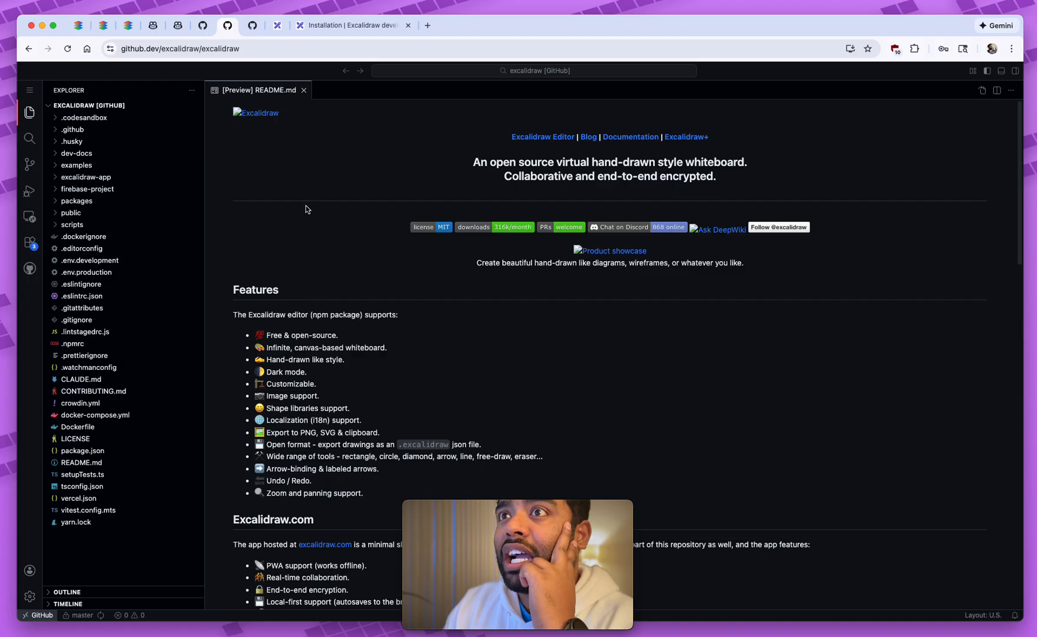
pyautogui.click(251, 25)
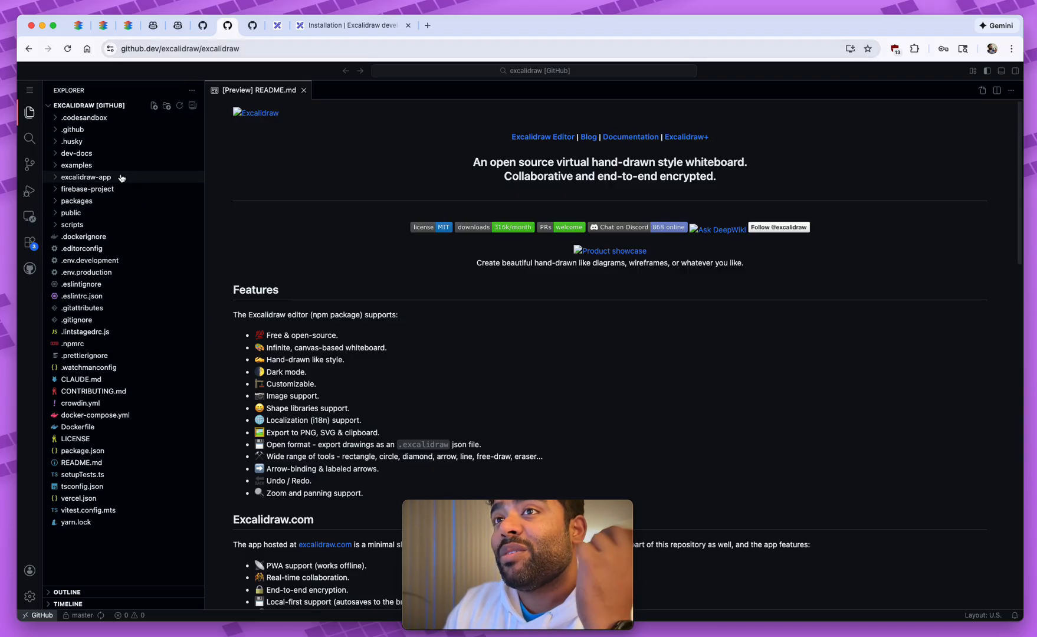
pyautogui.moveTo(78, 154)
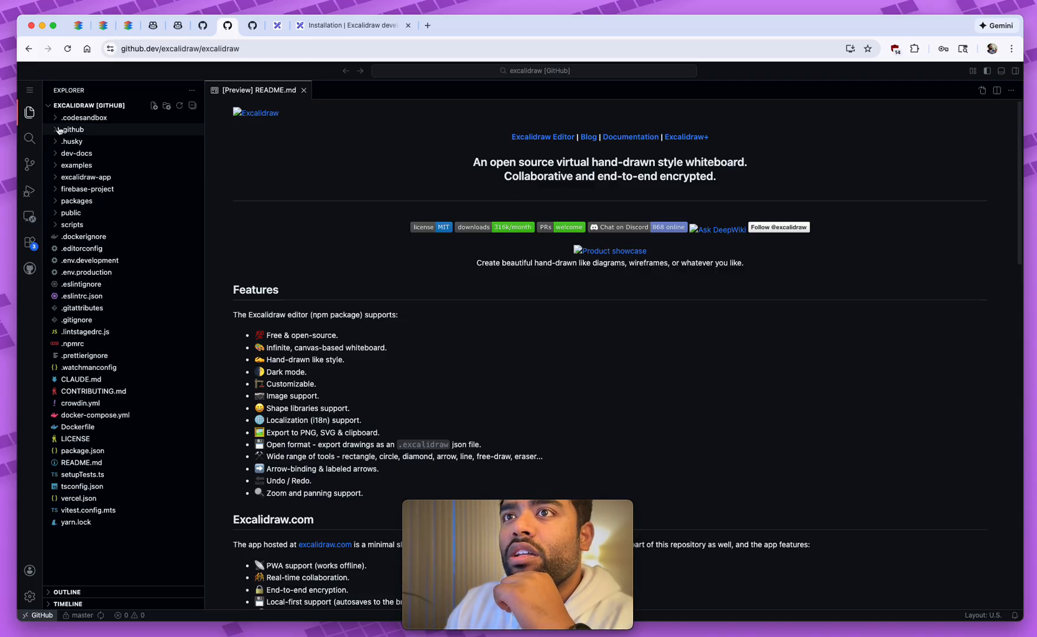
pyautogui.moveTo(94, 192)
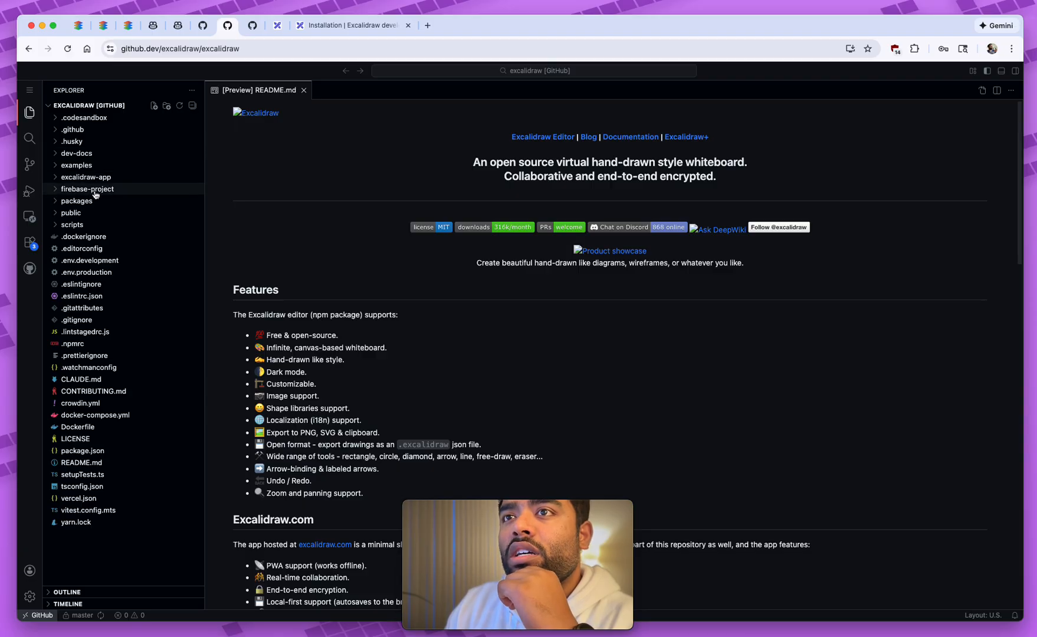
pyautogui.click(71, 212)
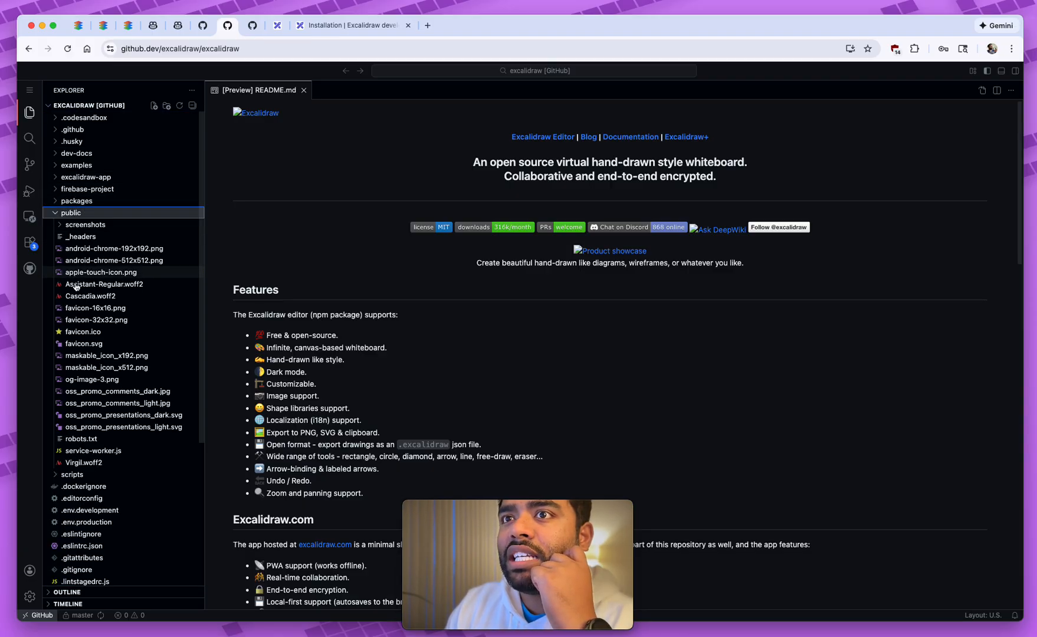
pyautogui.click(100, 272)
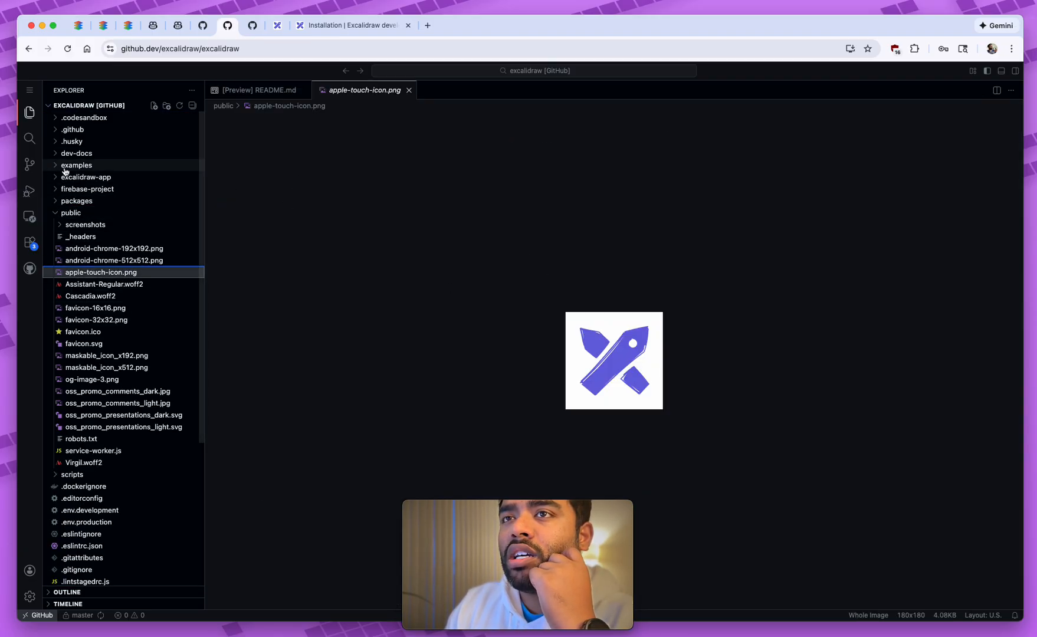
# Expand the examples folder, open the root package.json, then return to the Excalidraw whiteboard
pyautogui.click(76, 164)
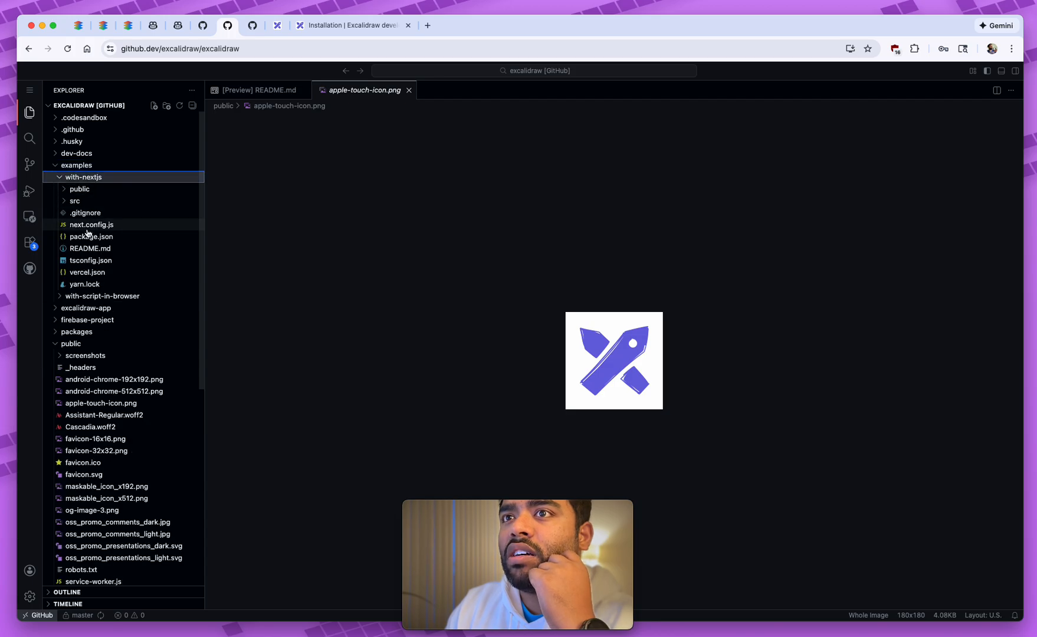
pyautogui.click(91, 236)
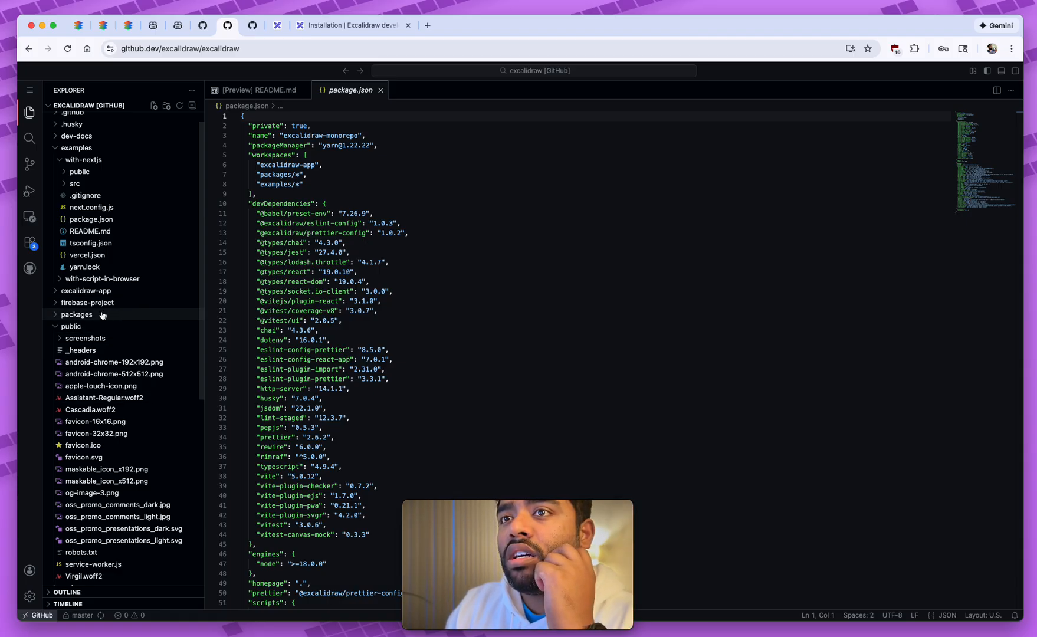
pyautogui.click(77, 315)
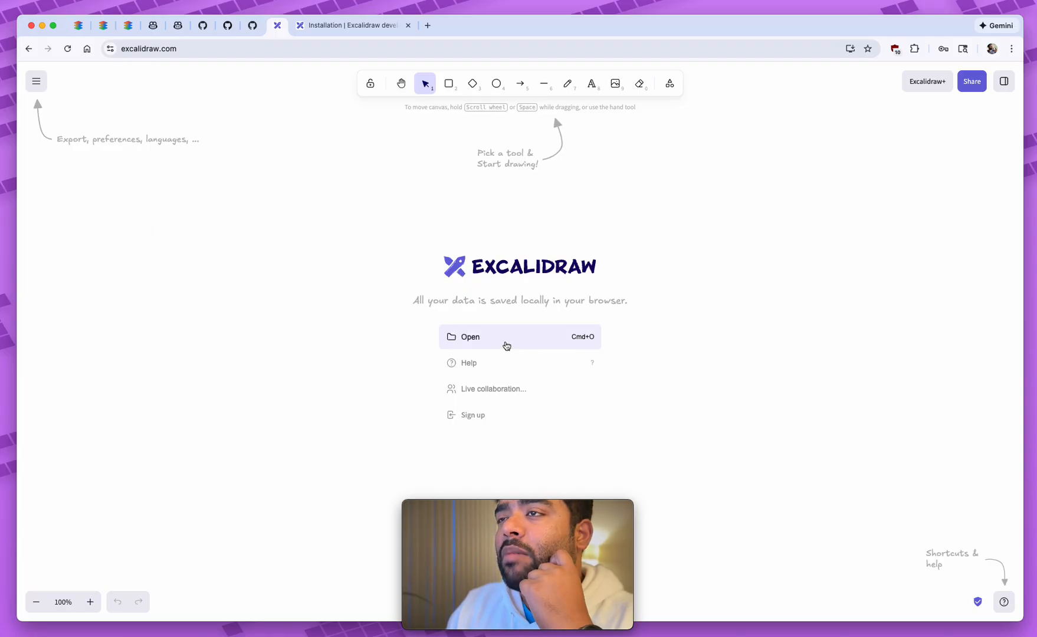
# Finish the Excalidraw canvas with a rectangle and circle, then return to the GitHub repo tab
pyautogui.click(448, 83)
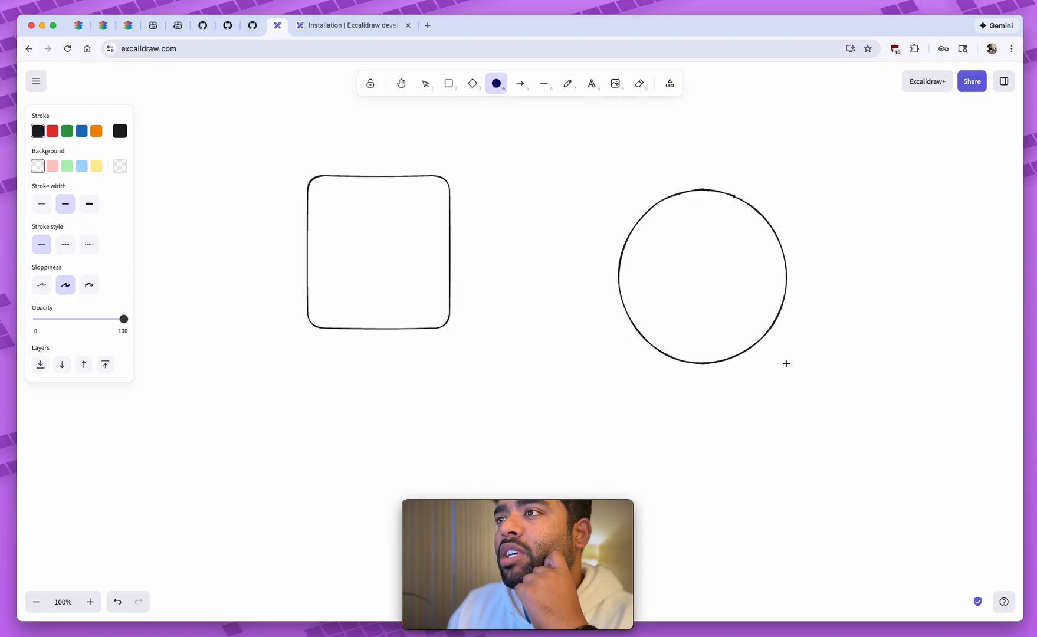
pyautogui.click(703, 278)
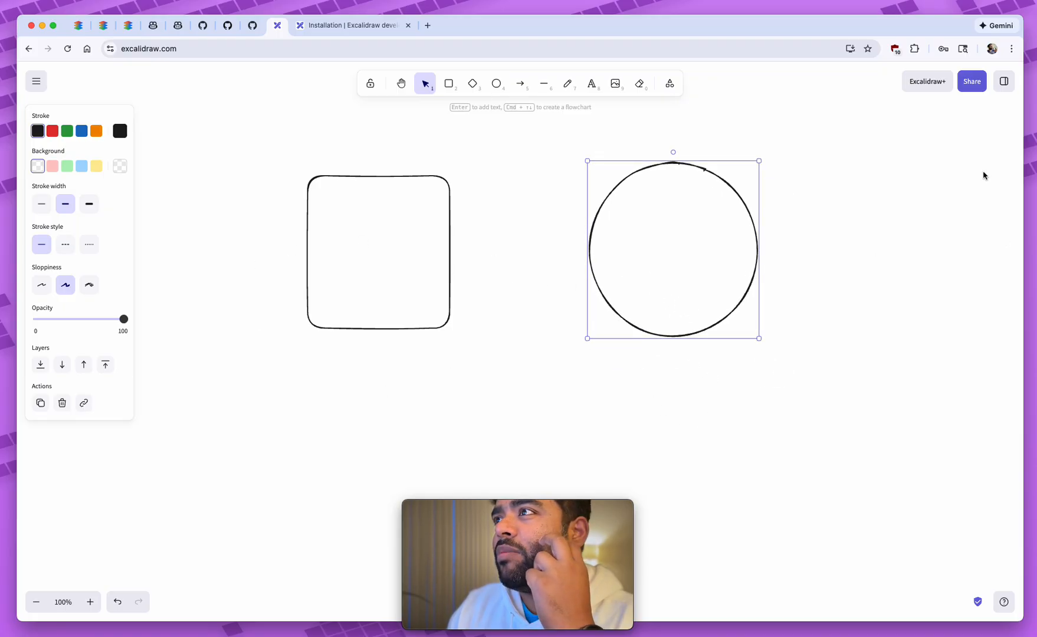
pyautogui.moveTo(333, 250)
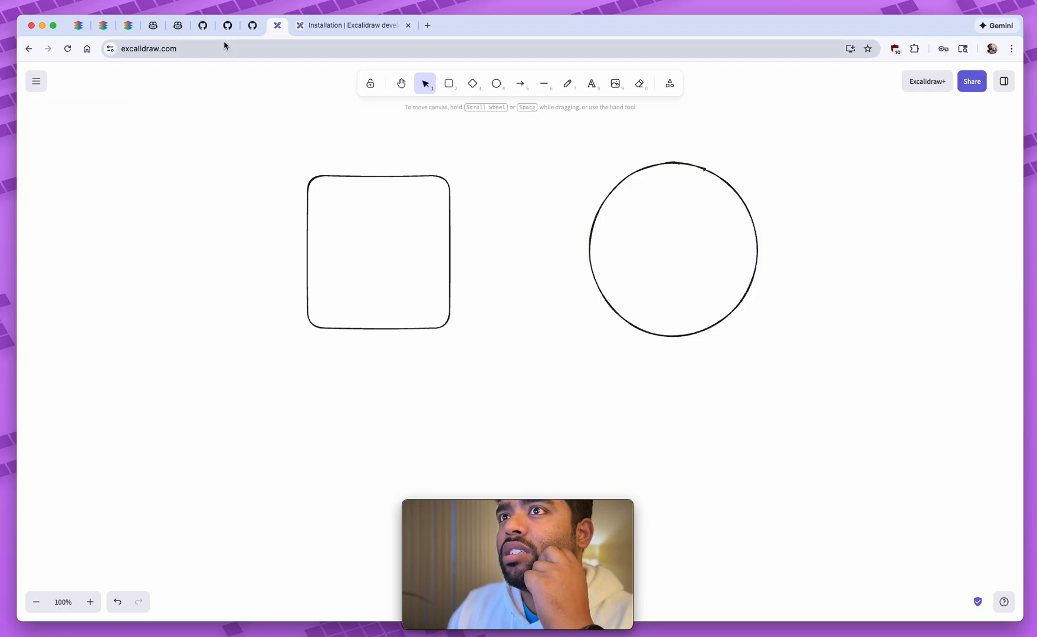
pyautogui.click(227, 25)
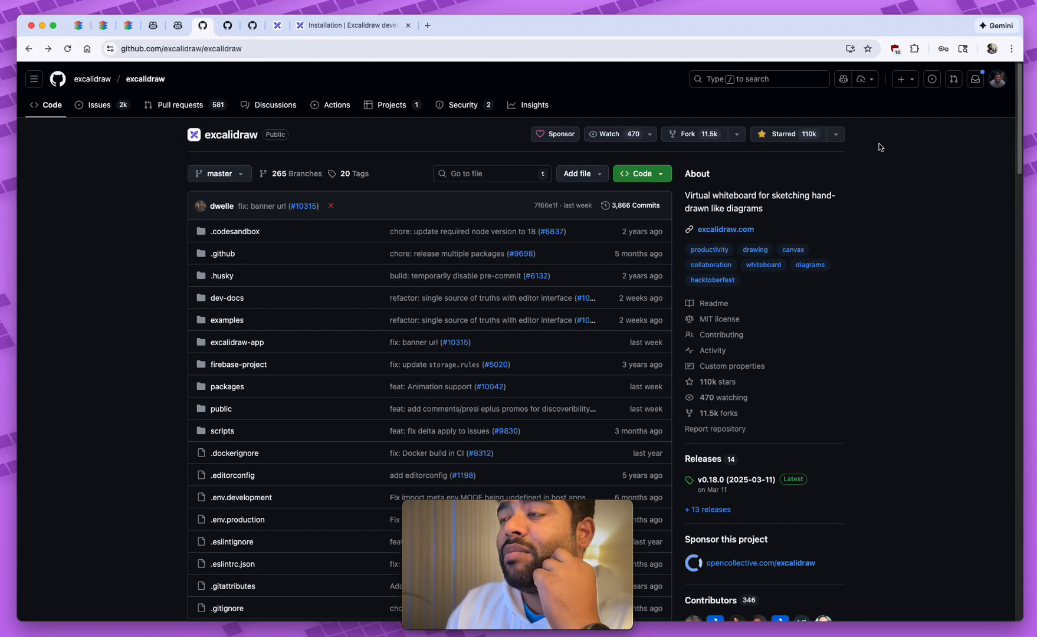
pyautogui.moveTo(842, 79)
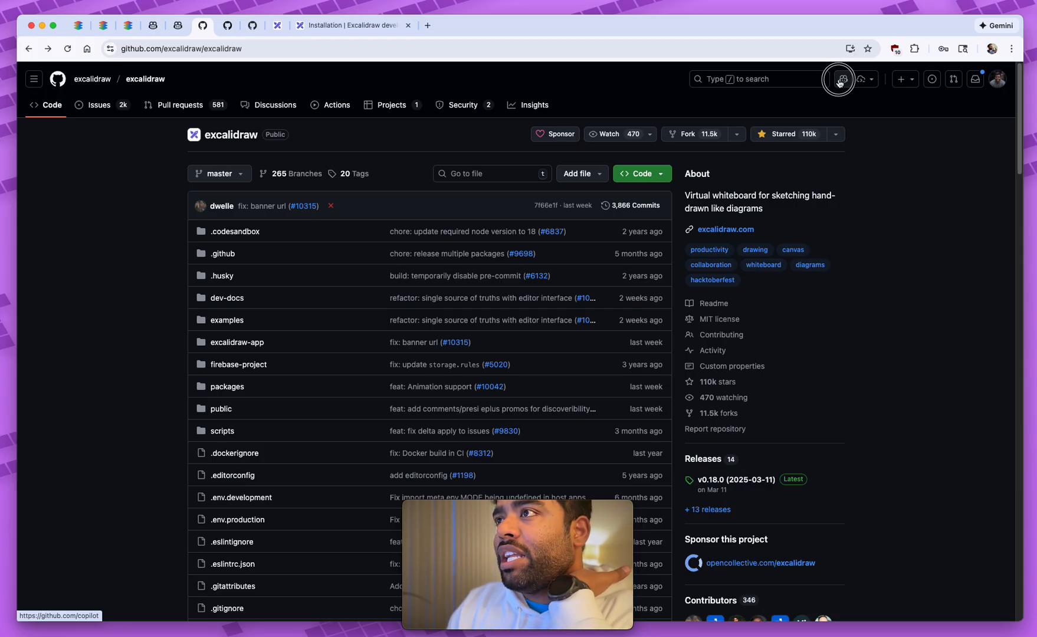
# Start a Copilot chat on excalidraw/excalidraw, checking the model list but keeping GPT-5 mini
pyautogui.click(838, 78)
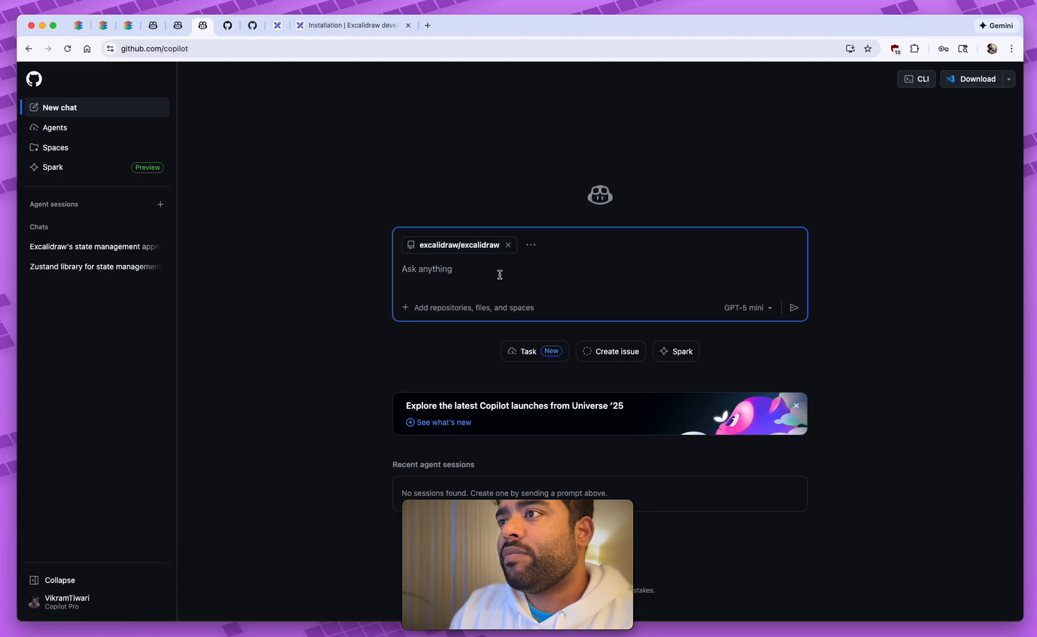
pyautogui.click(746, 307)
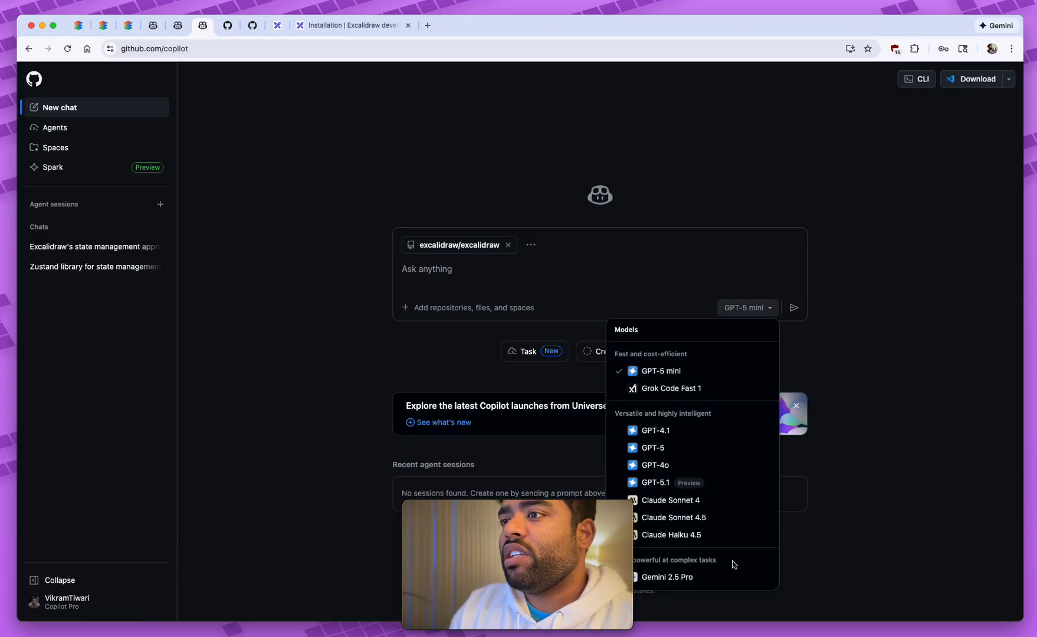
pyautogui.click(488, 282)
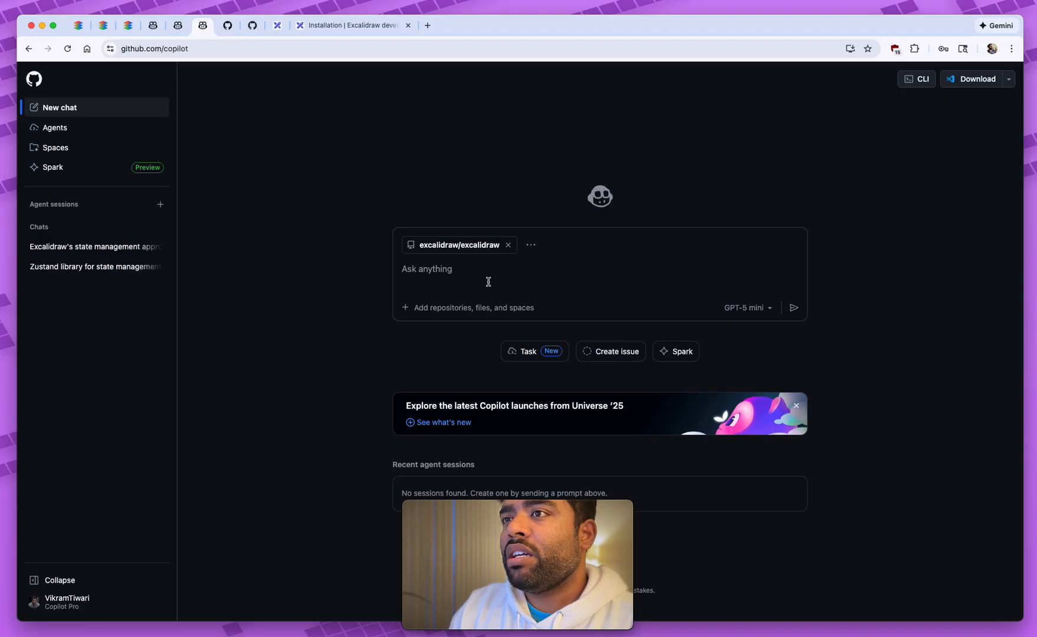
# Type "What's the state management library" into the Copilot prompt box
pyautogui.click(488, 281)
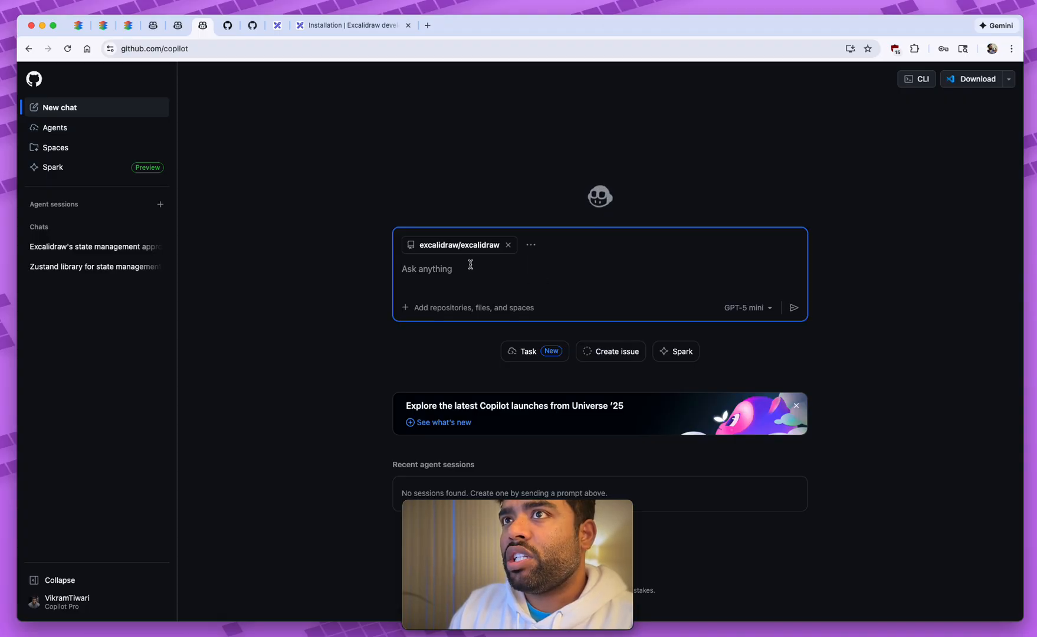
pyautogui.moveTo(392, 175)
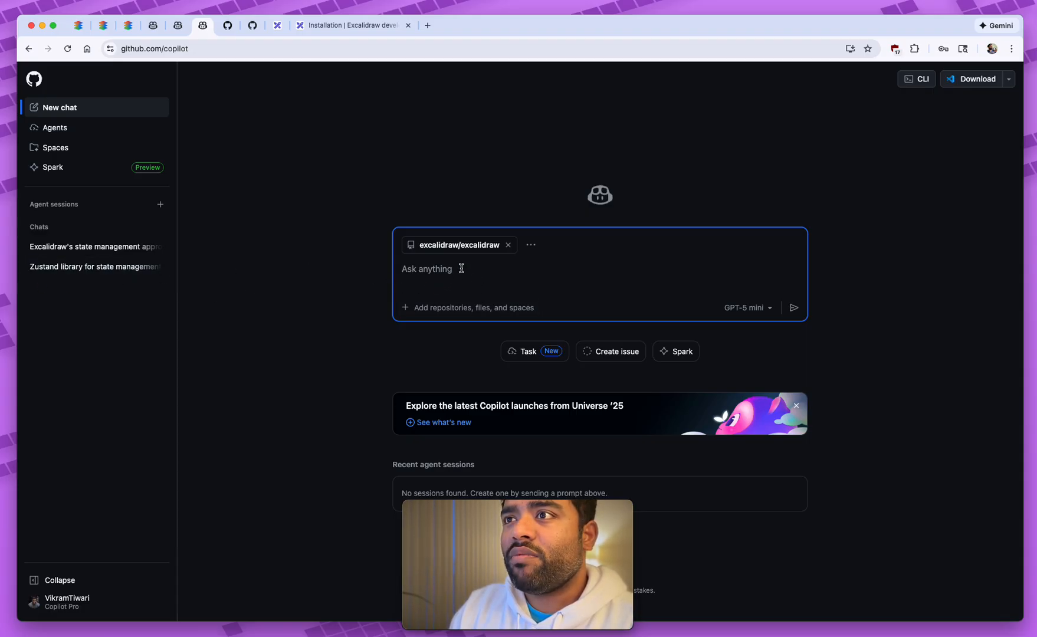
pyautogui.write('W')
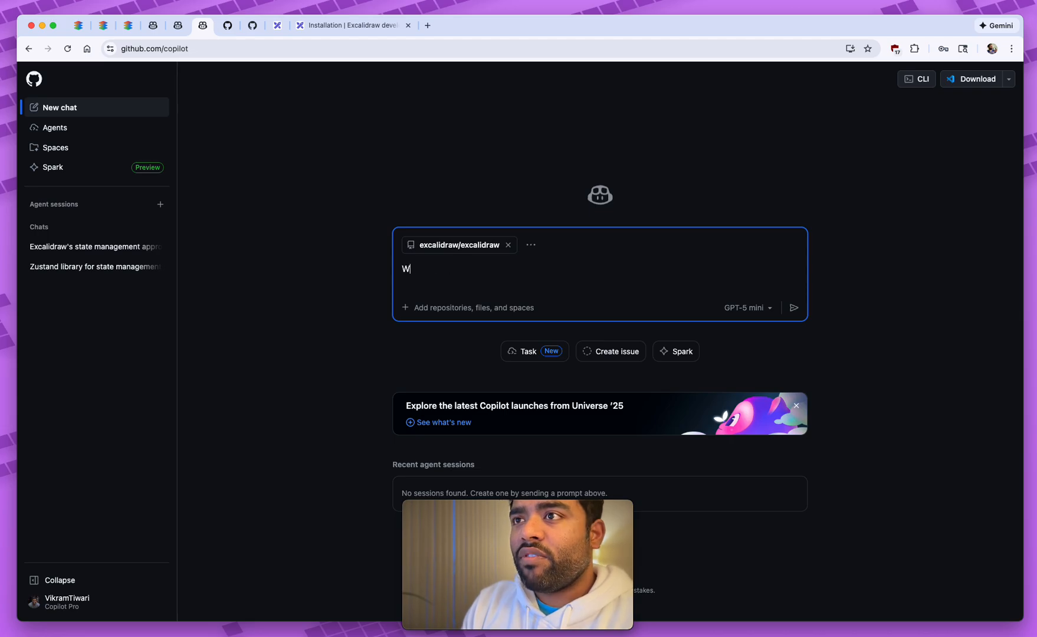
pyautogui.write("hat's the statem")
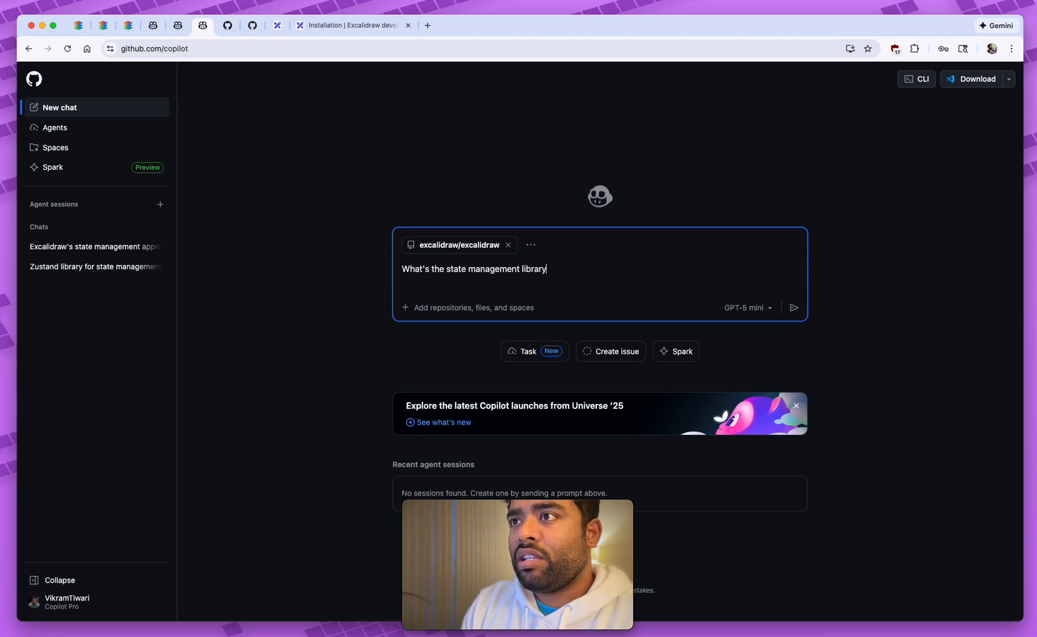
# Send the state management question to Copilot and wait for its package.json answer
pyautogui.click(793, 307)
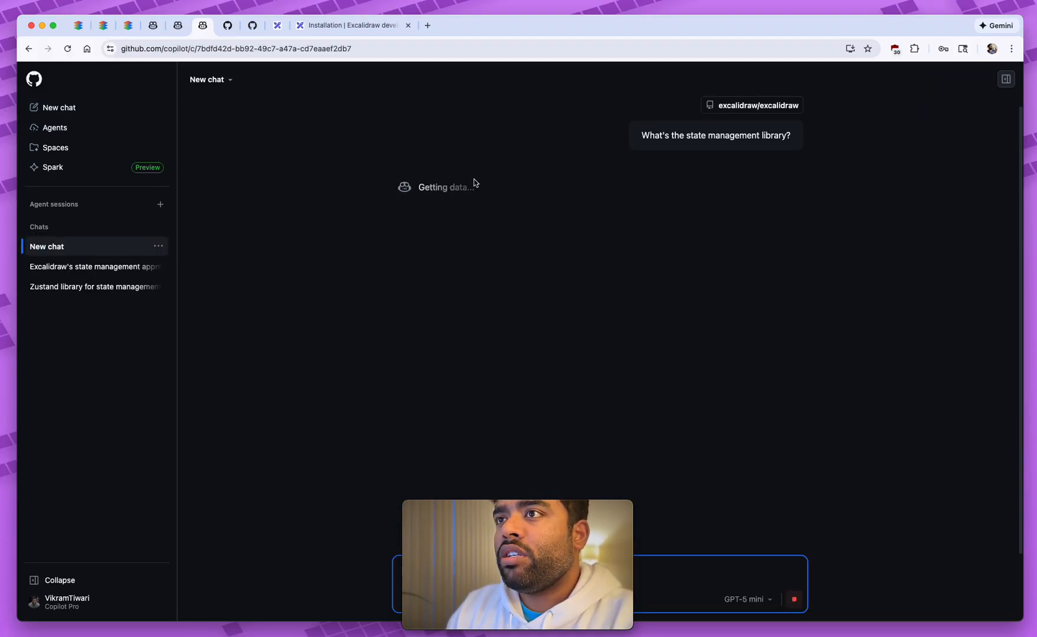
pyautogui.moveTo(527, 210)
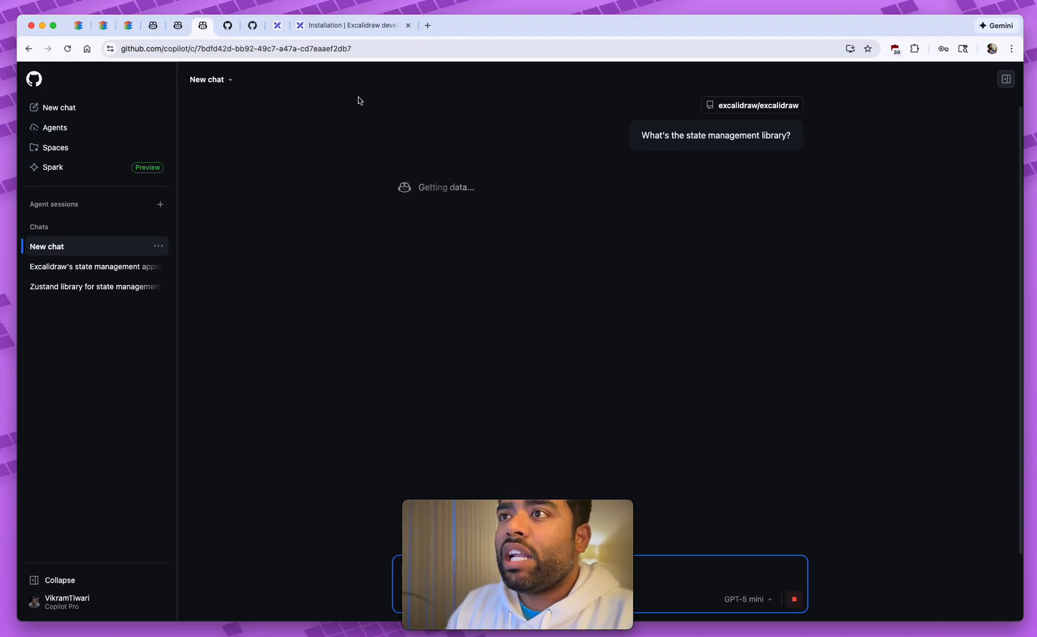
pyautogui.moveTo(441, 218)
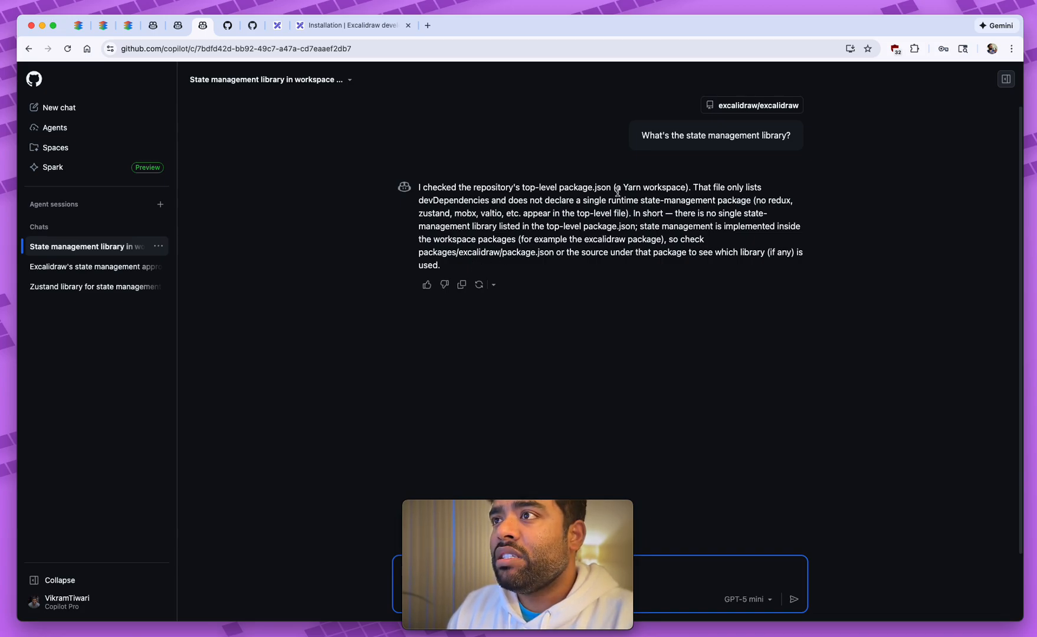
# Select text in the 'Excalidraw's state management approach' answer about React-managed state
pyautogui.moveTo(505, 187); pyautogui.dragTo(780, 200)
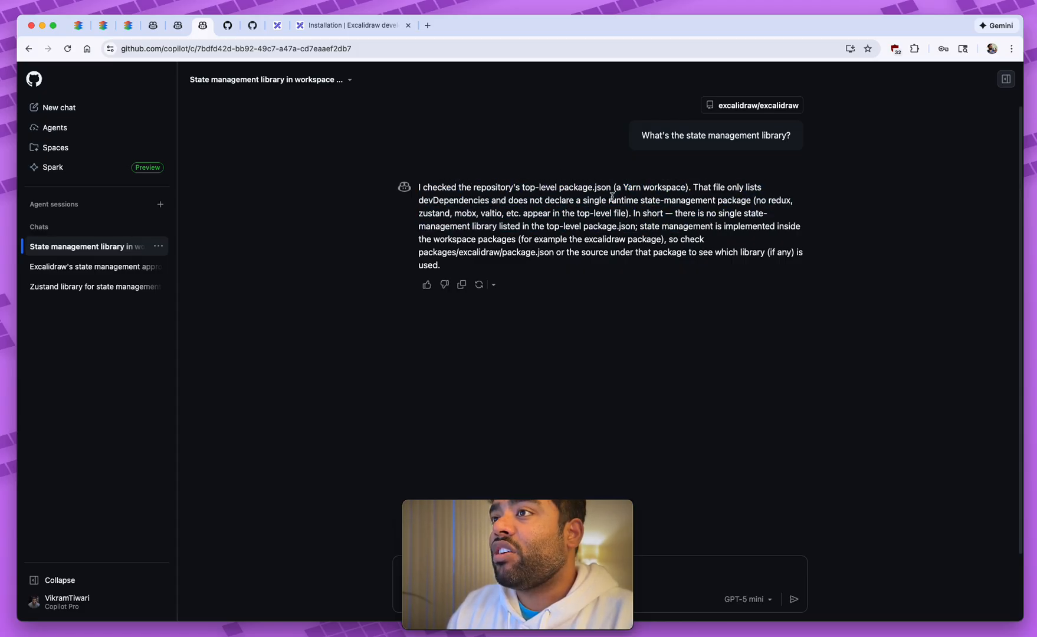
pyautogui.moveTo(638, 200); pyautogui.dragTo(747, 200)
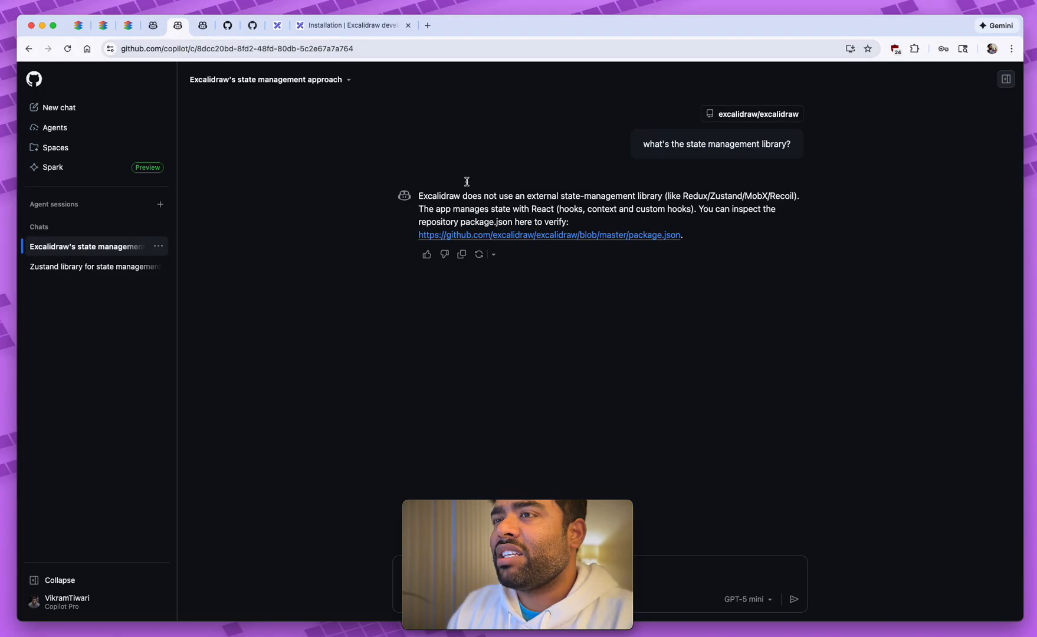
# Open the 'Zustand library for state management' chat and highlight the word Zustand
pyautogui.click(93, 267)
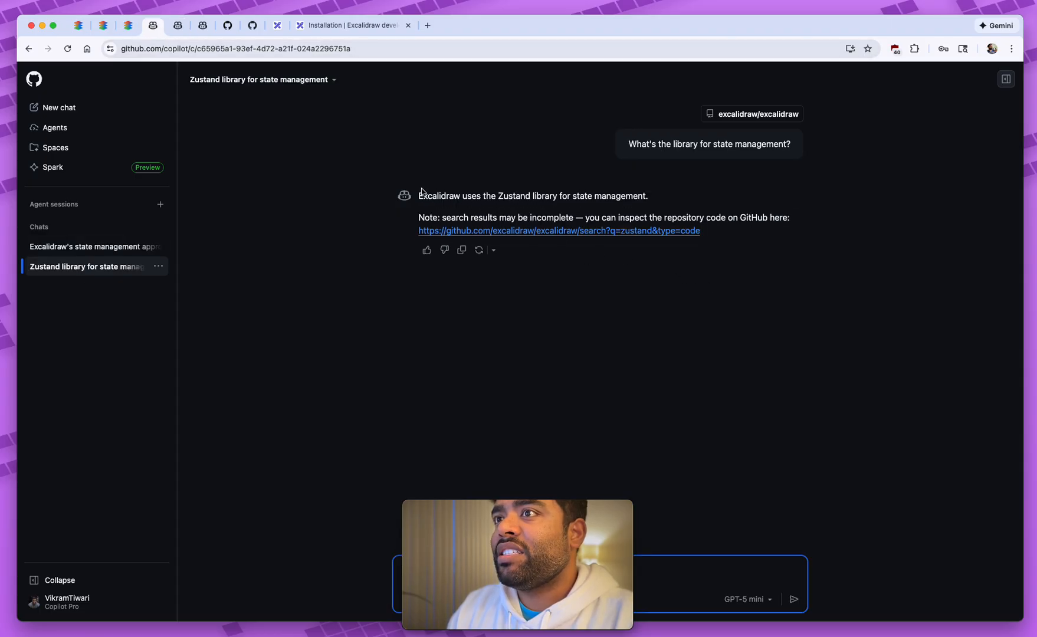
pyautogui.doubleClick(514, 195)
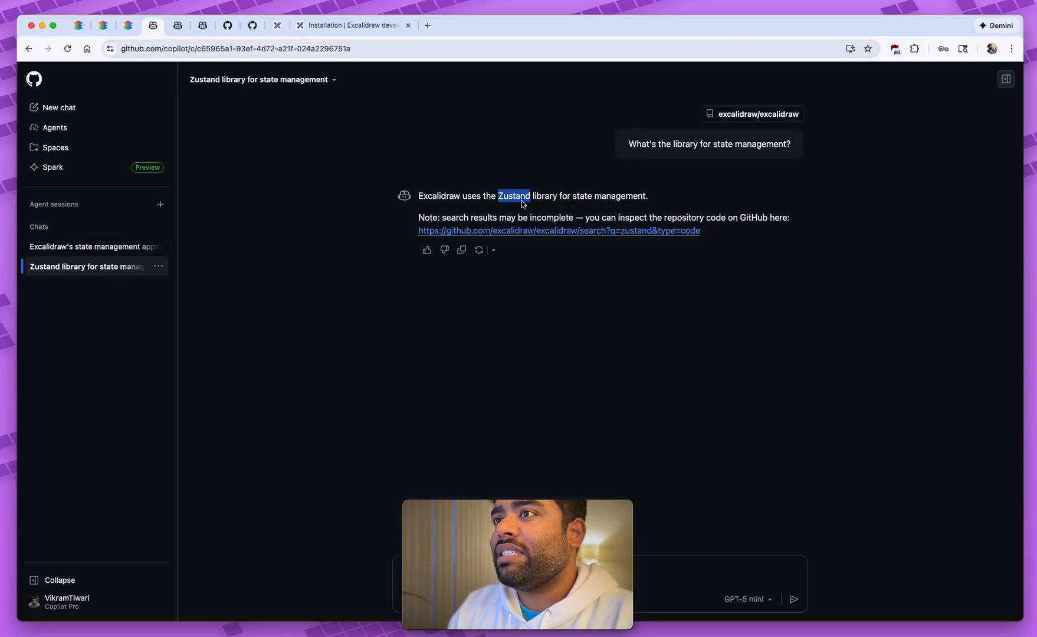
pyautogui.moveTo(665, 179)
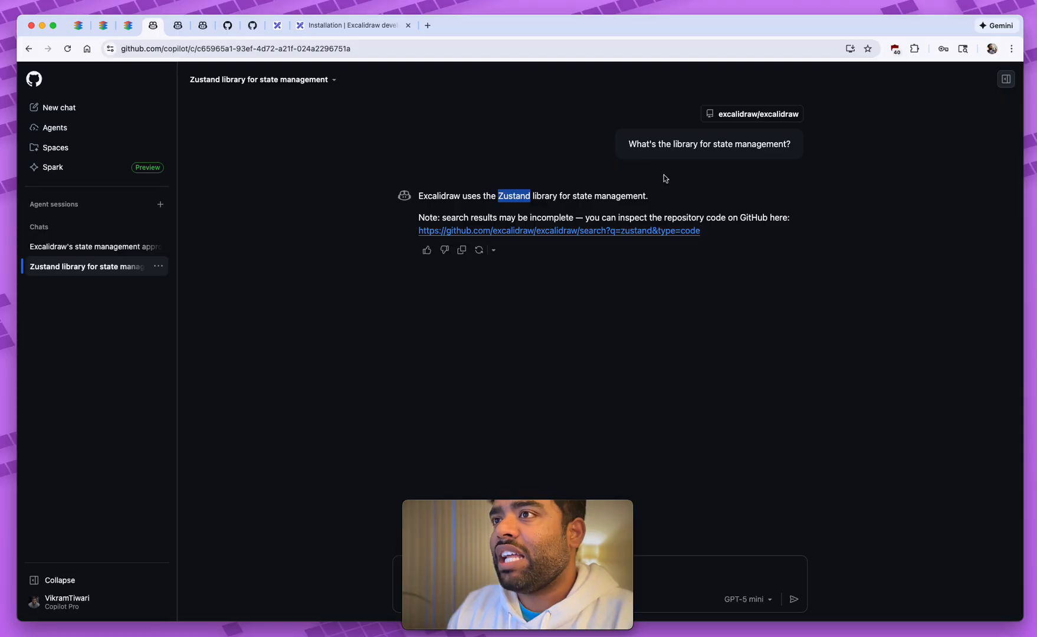
pyautogui.moveTo(577, 192)
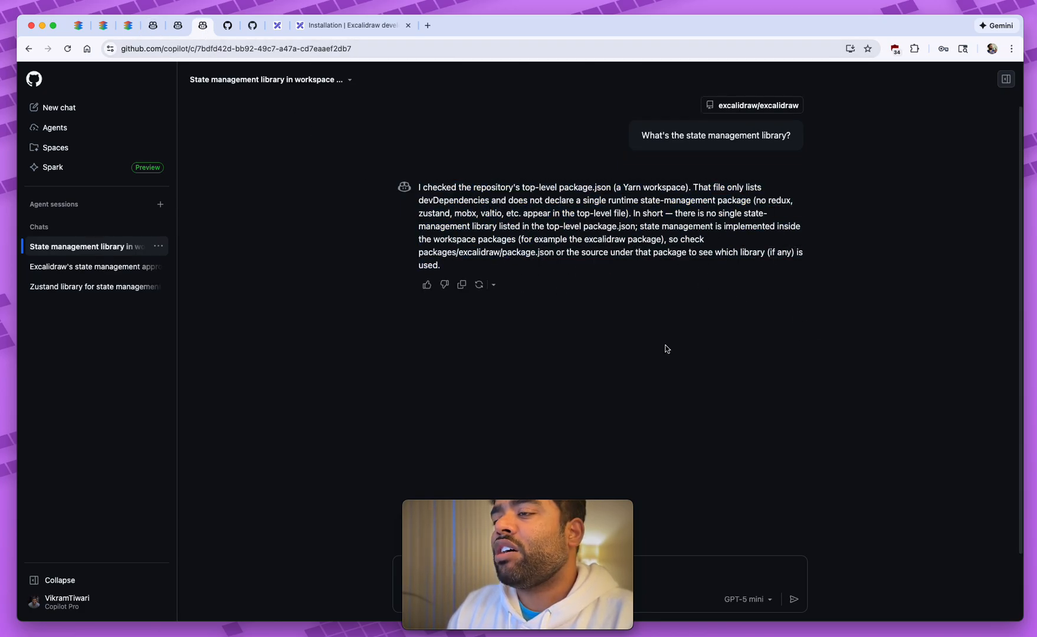
pyautogui.moveTo(691, 328)
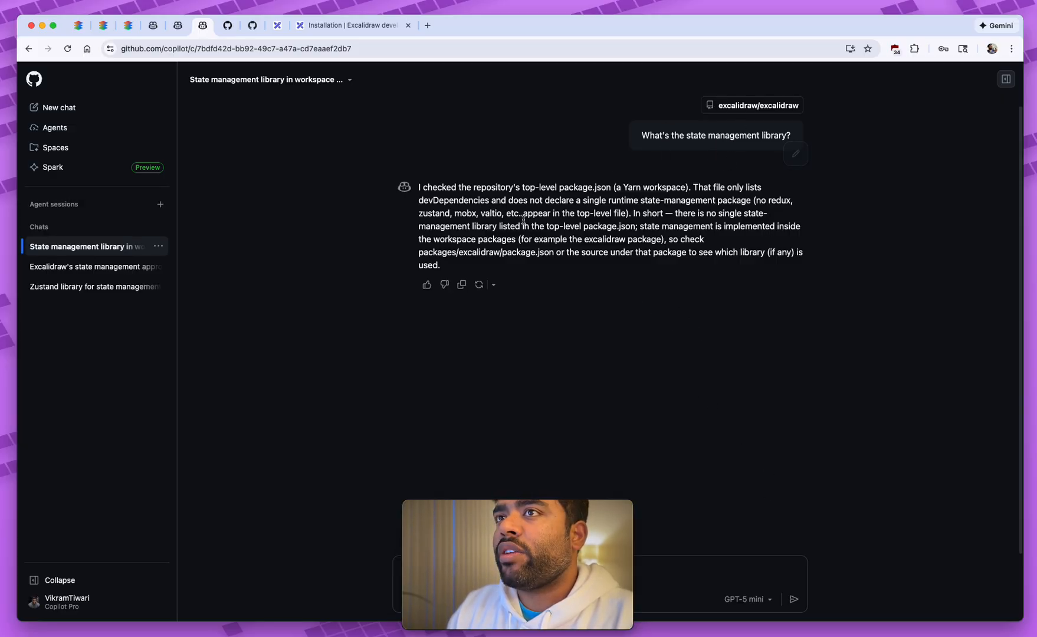
pyautogui.moveTo(558, 282)
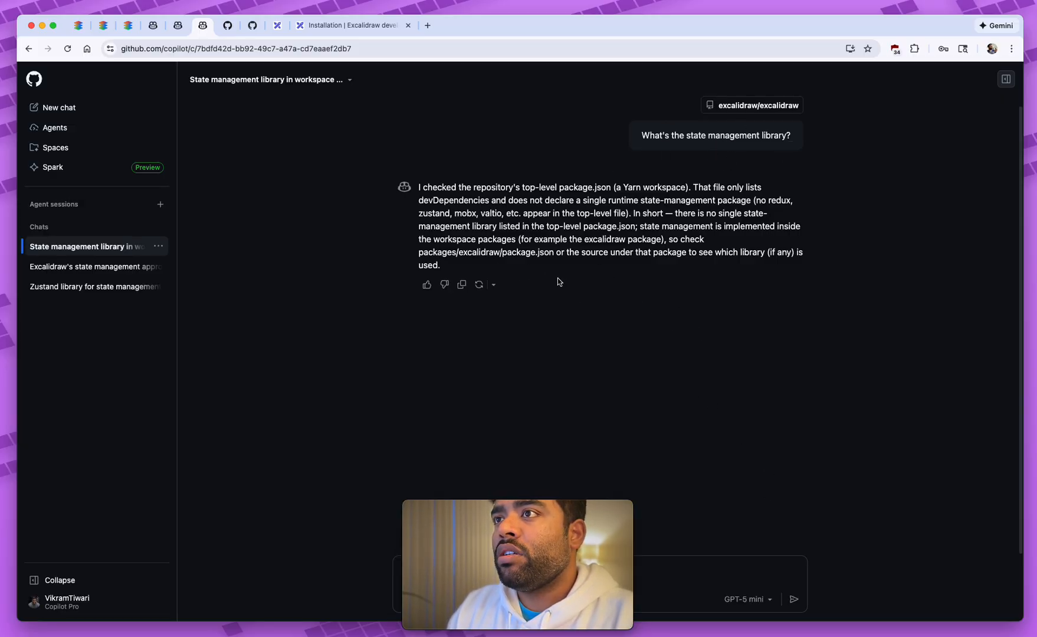
pyautogui.moveTo(366, 266)
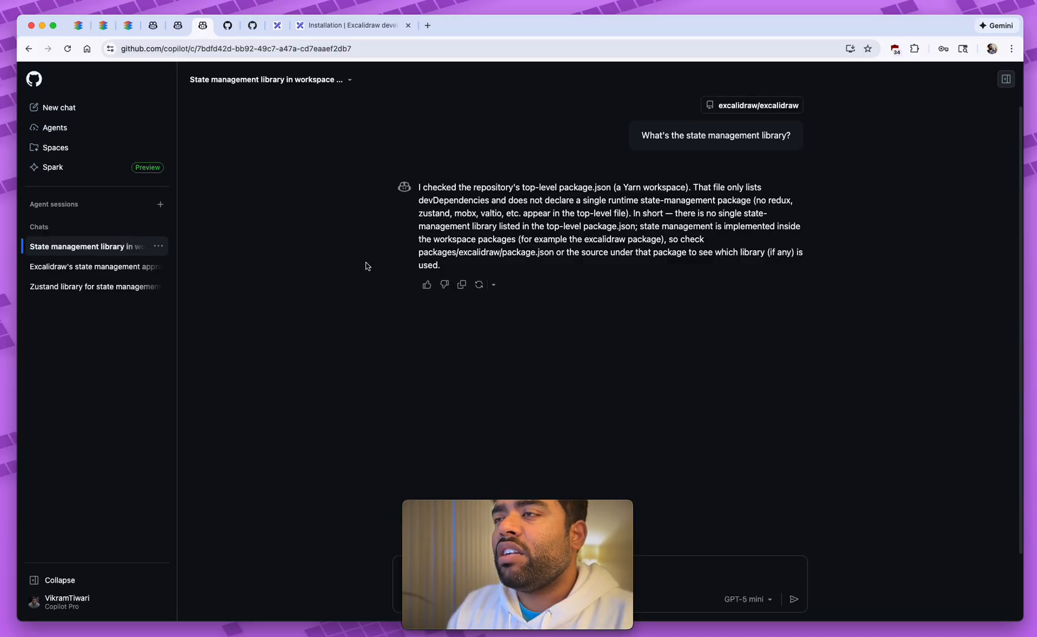
pyautogui.moveTo(350, 223)
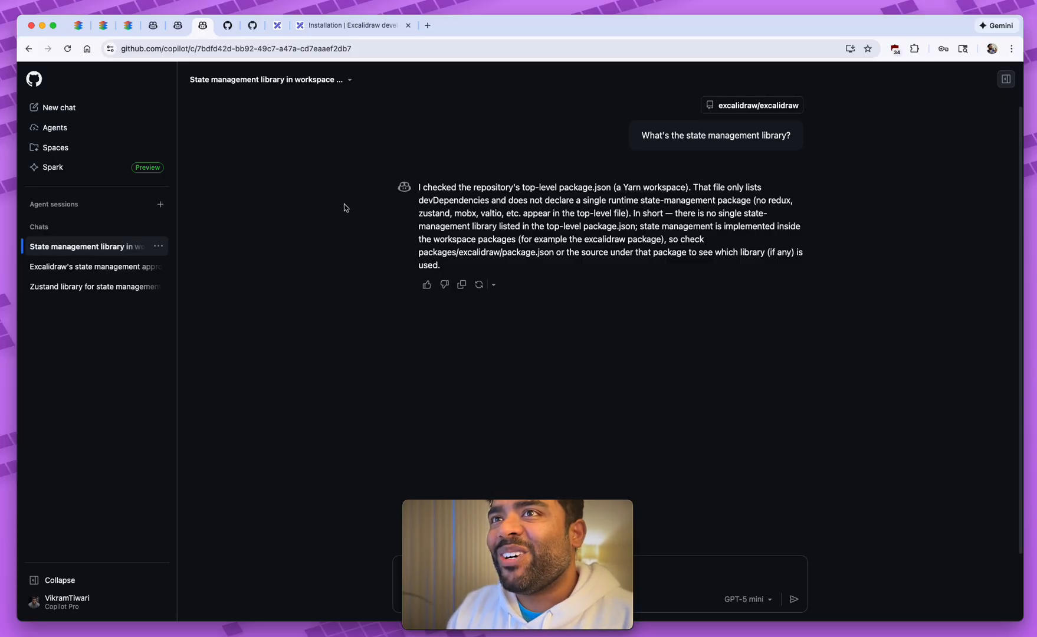
# Switch to the codewiki.google browser tab
pyautogui.click(127, 26)
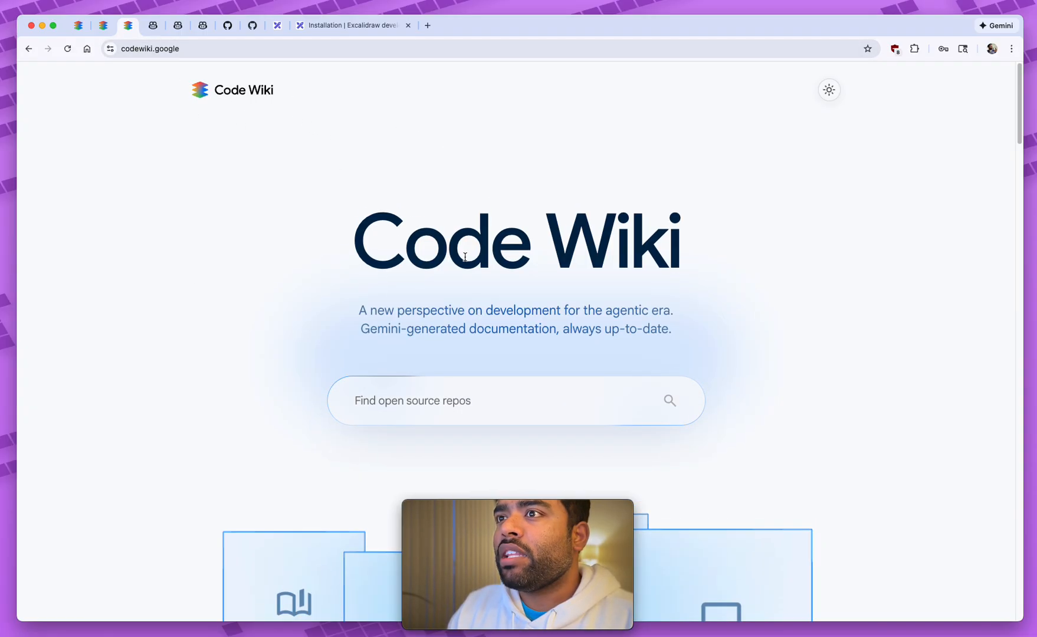
# Scroll past Featured Repositories and the private repository teaser to the Diagrams feature card
pyautogui.scroll(-3)
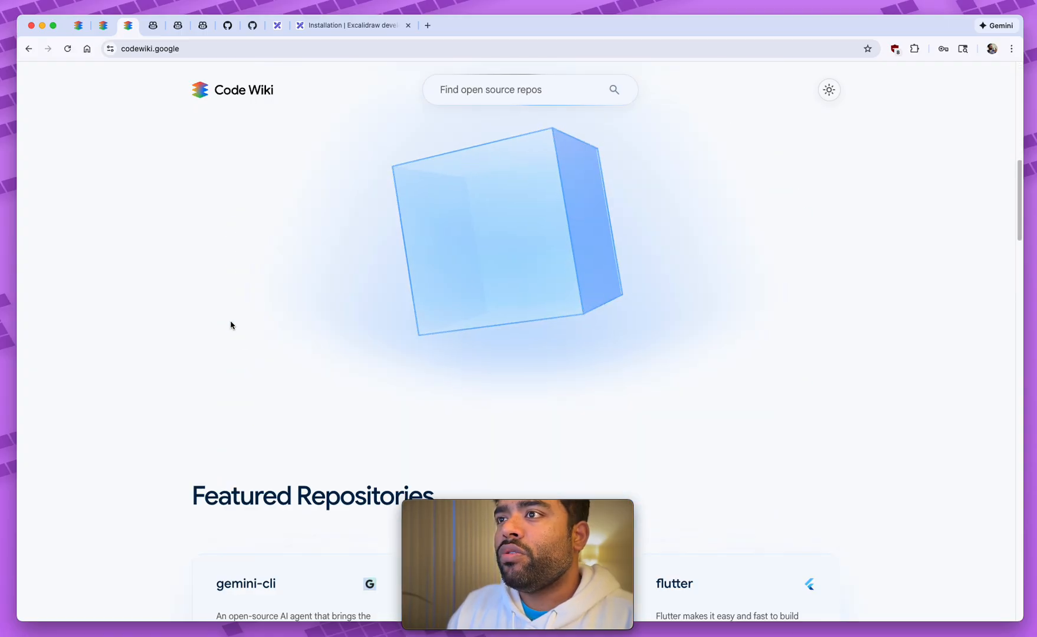
pyautogui.scroll(-3)
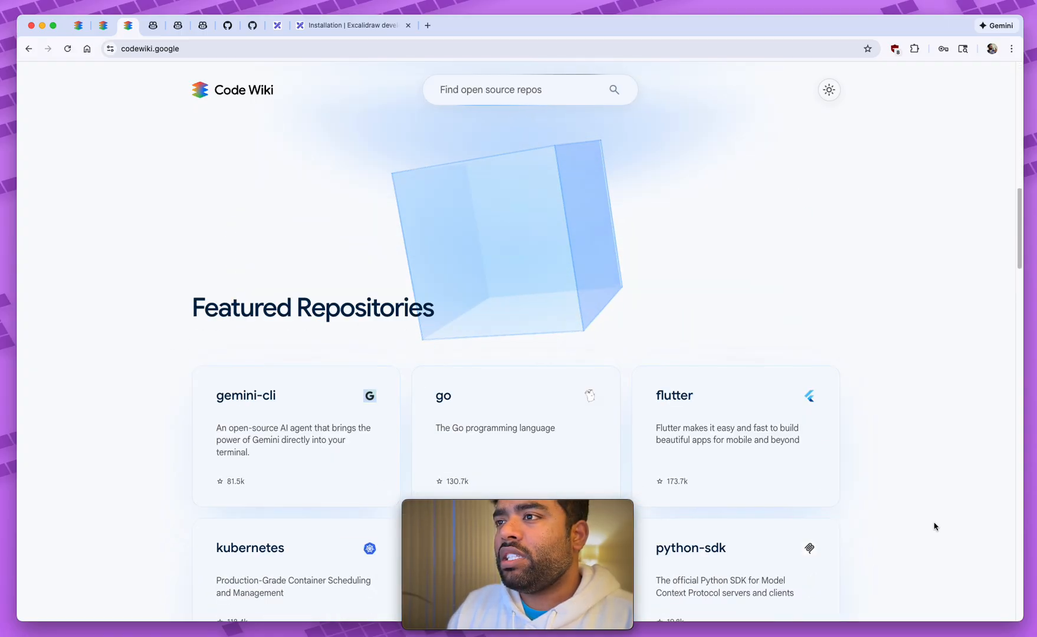
pyautogui.scroll(-3)
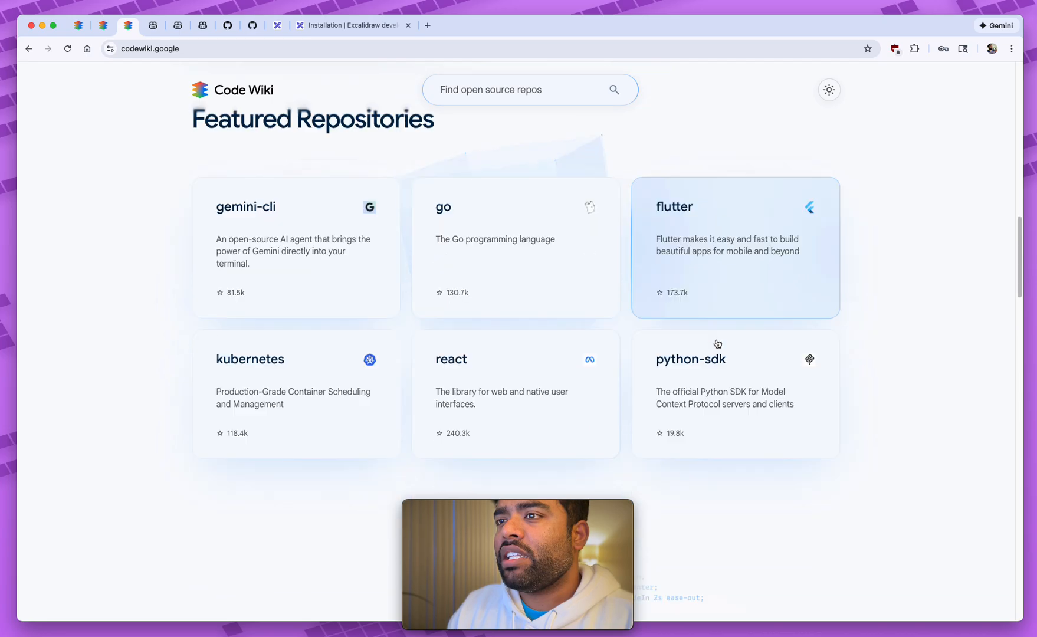
pyautogui.scroll(-3)
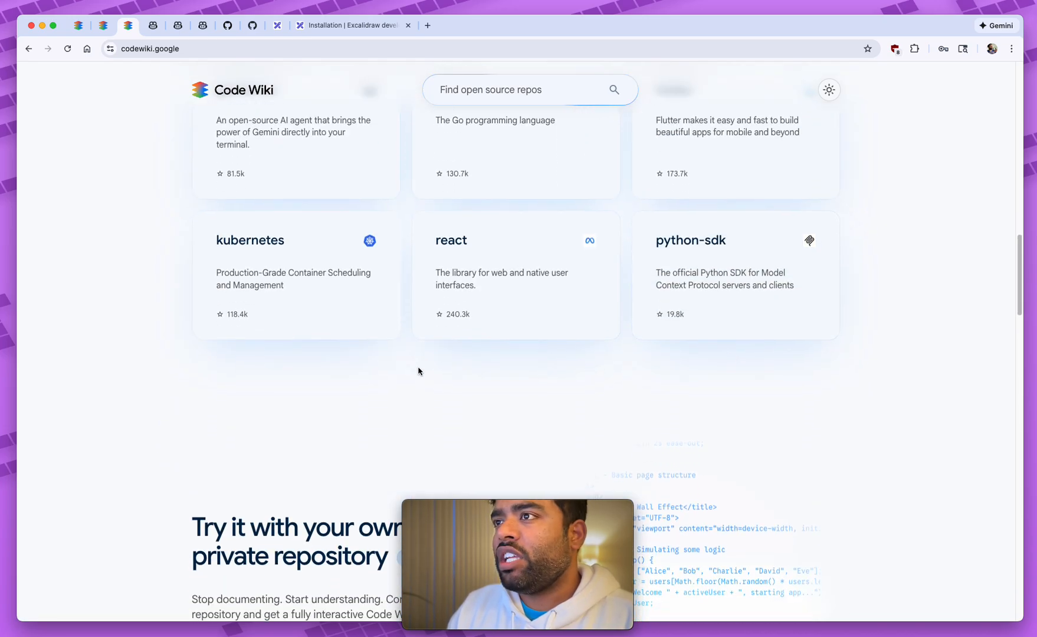
pyautogui.scroll(-3)
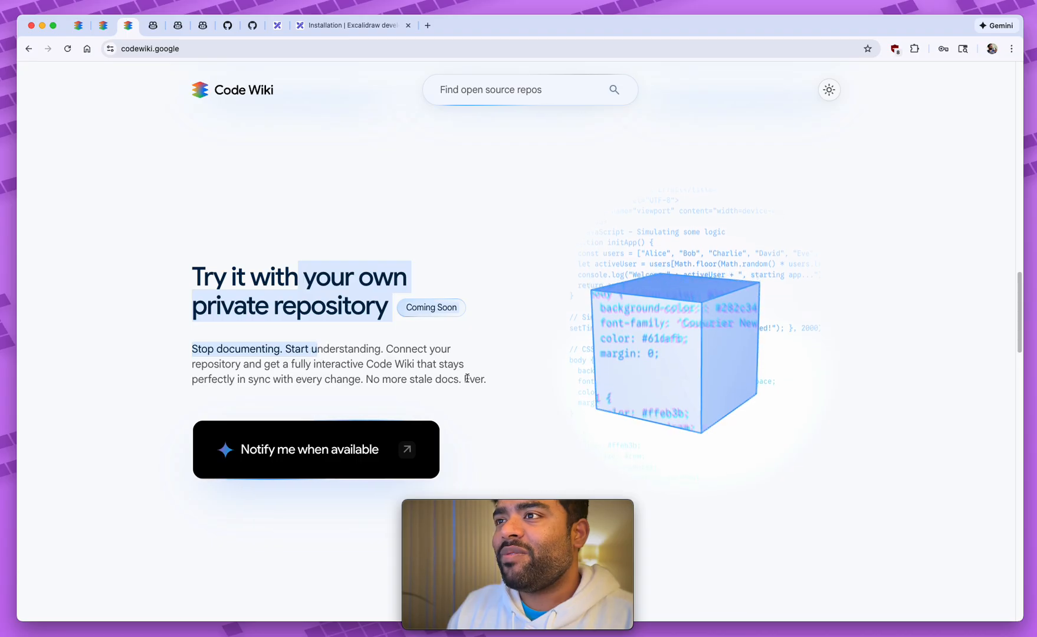
pyautogui.scroll(-3)
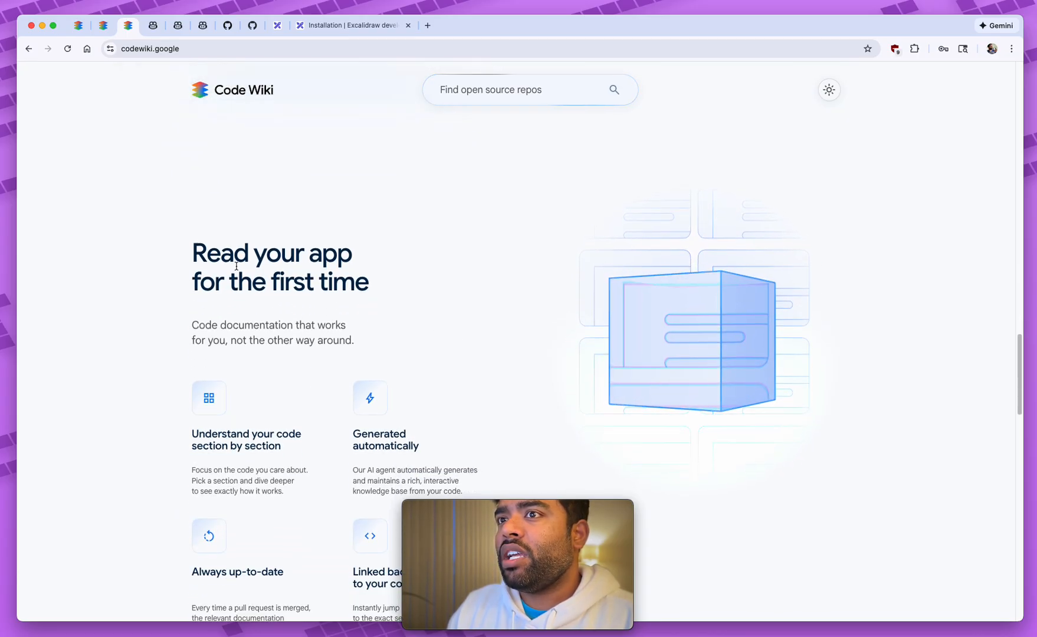
pyautogui.scroll(-3)
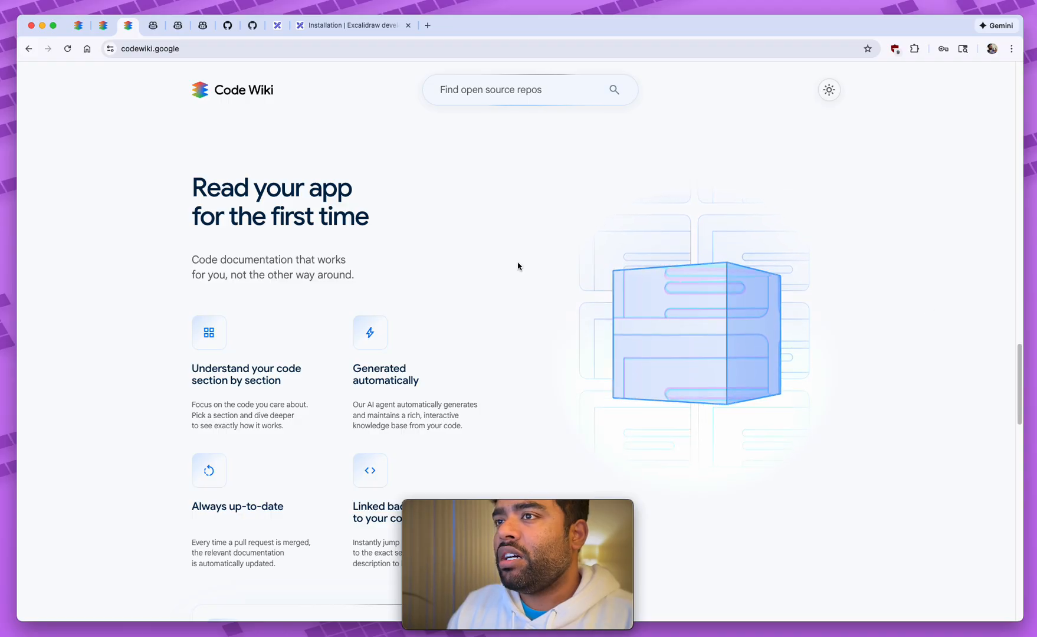
pyautogui.scroll(-3)
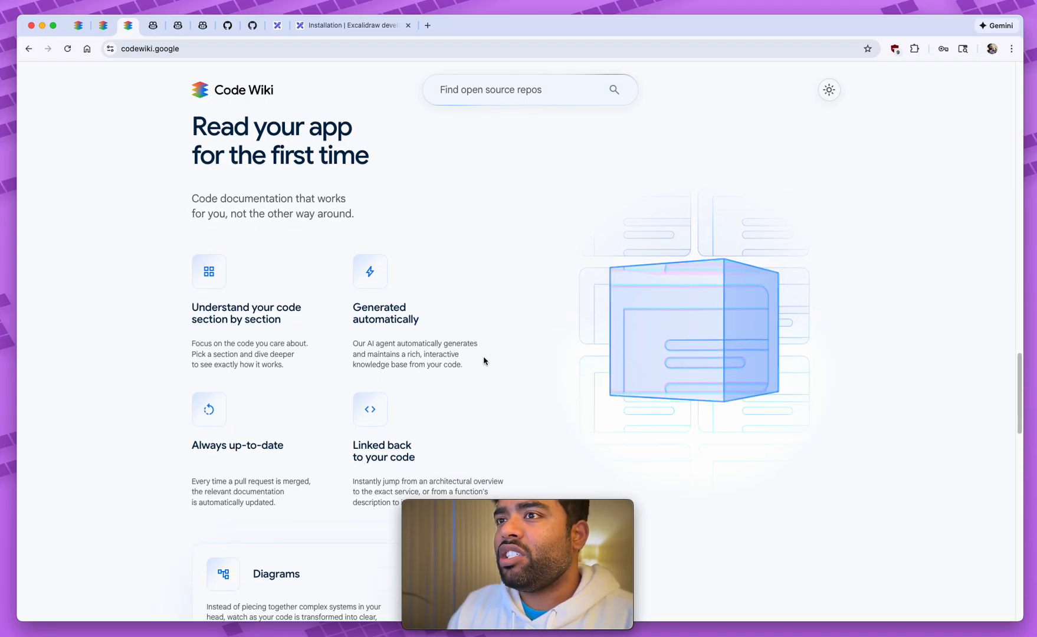
pyautogui.scroll(-3)
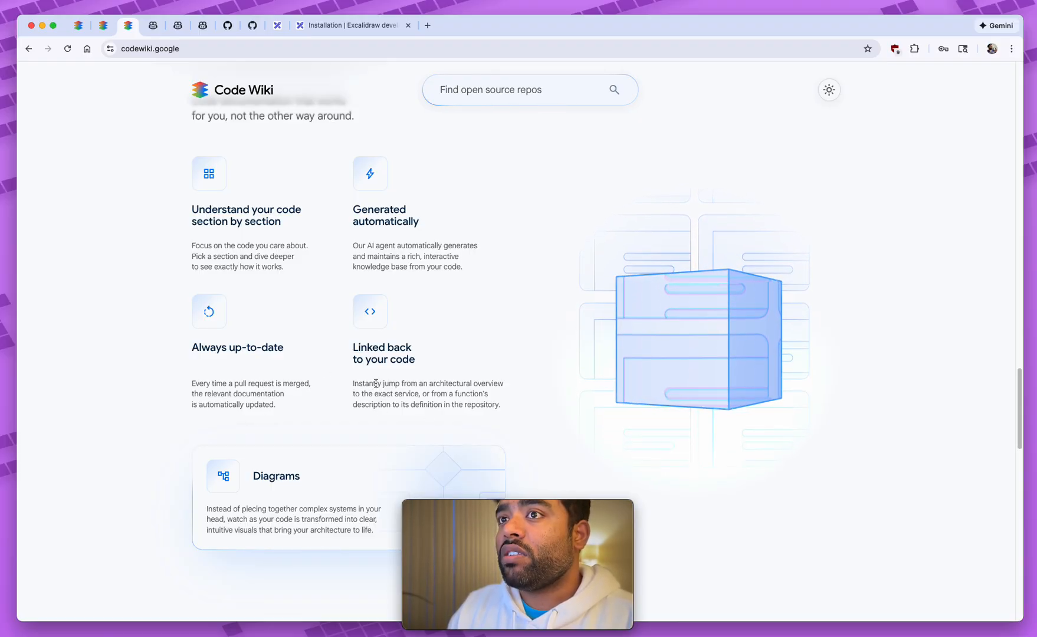
pyautogui.scroll(-3)
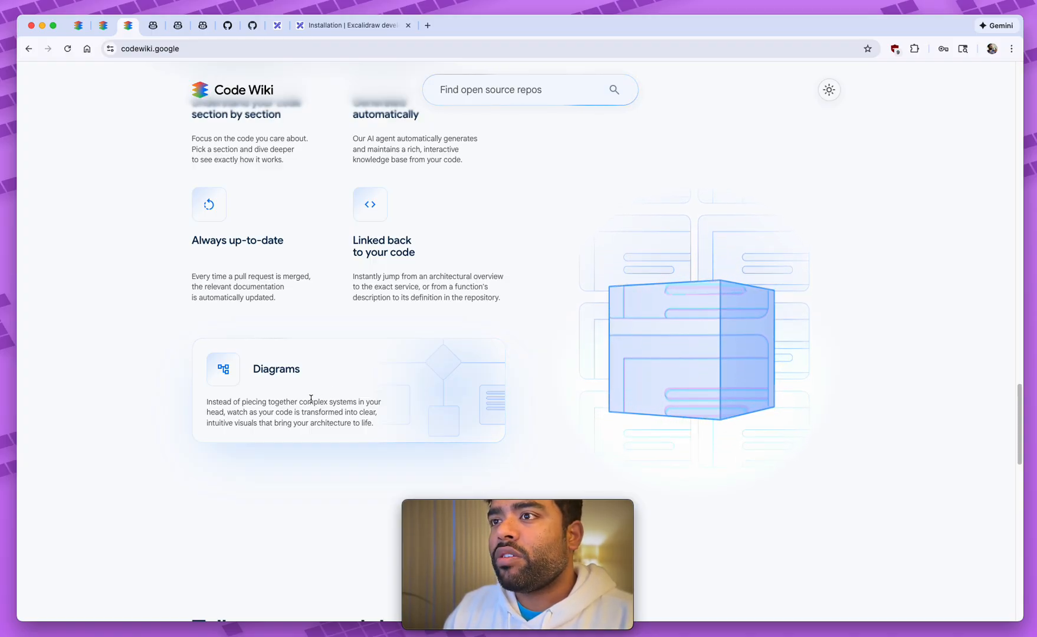
# Scroll the homepage past the Diagrams card to the chat, instant search and low-latency features
pyautogui.scroll(-3)
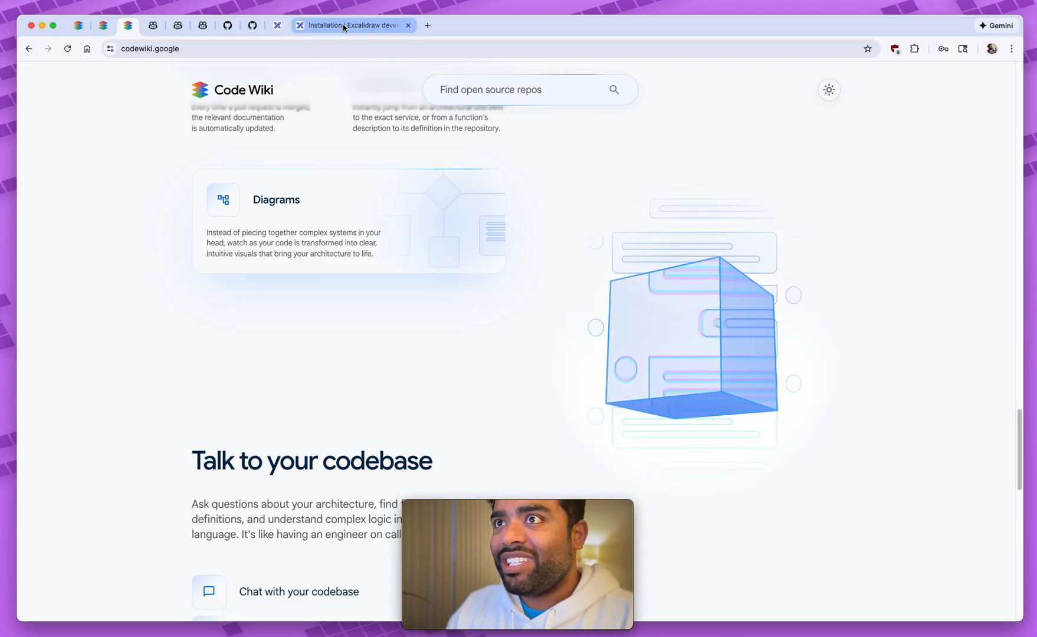
pyautogui.scroll(-3)
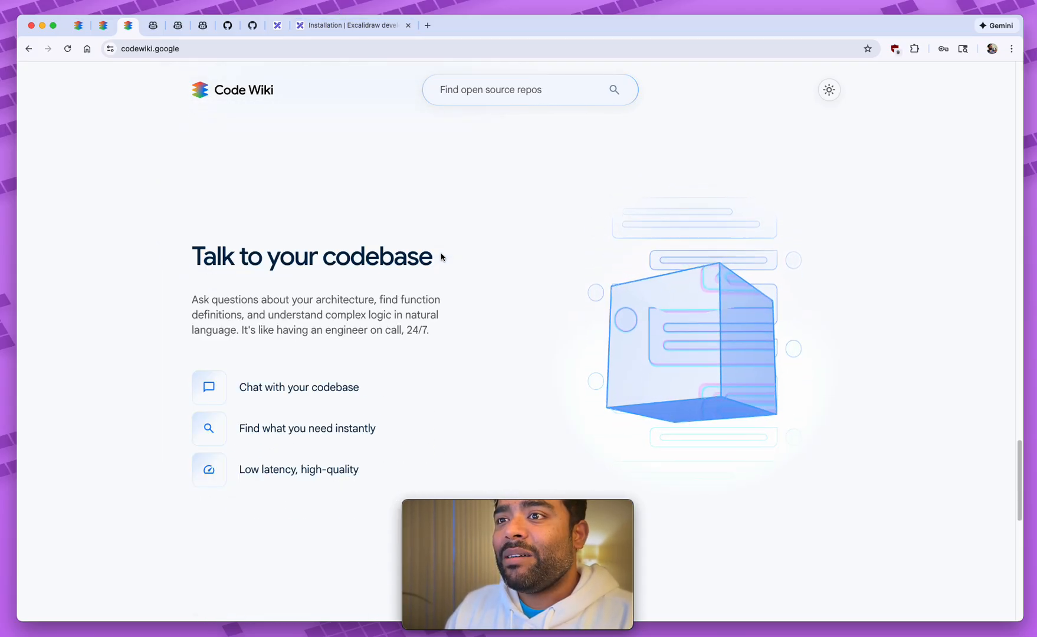
# Scroll down to 'Add the missing dimensions to your software', See Code Wiki in action, and the footer
pyautogui.scroll(-3)
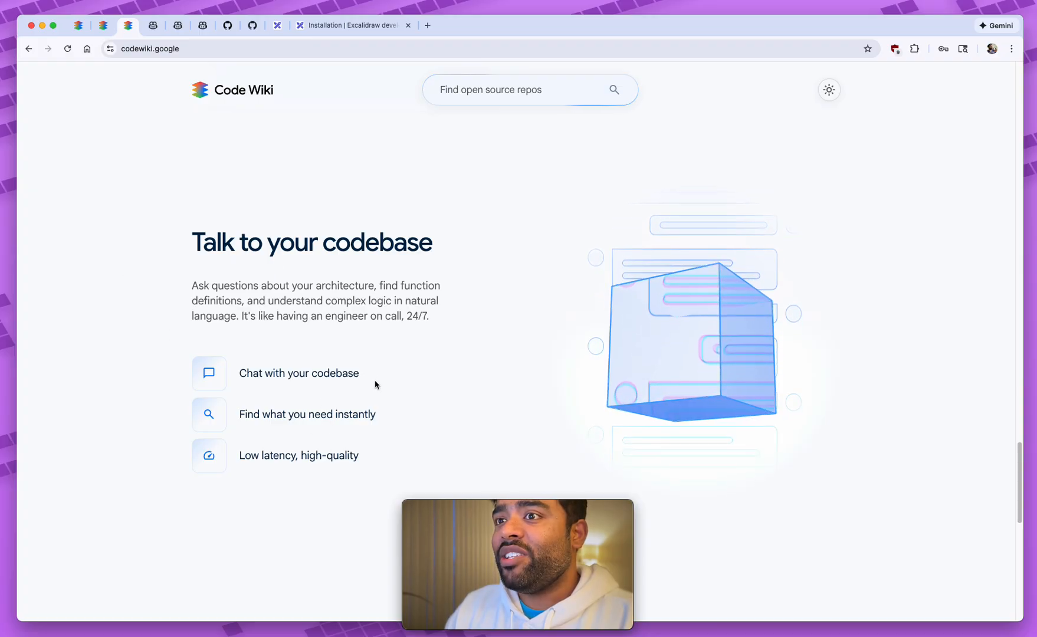
pyautogui.scroll(-3)
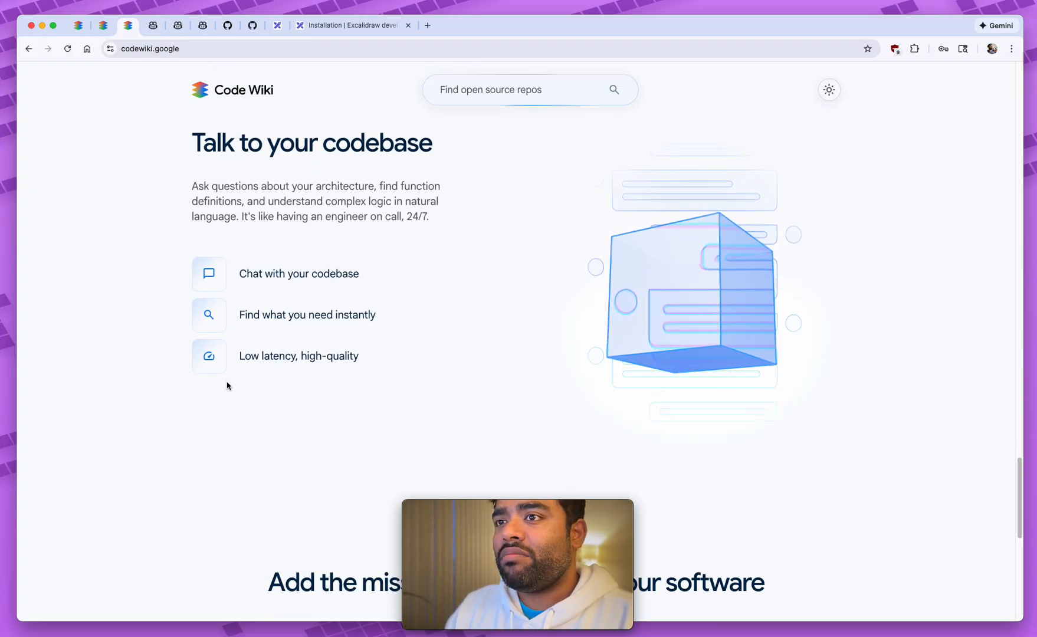
pyautogui.scroll(-3)
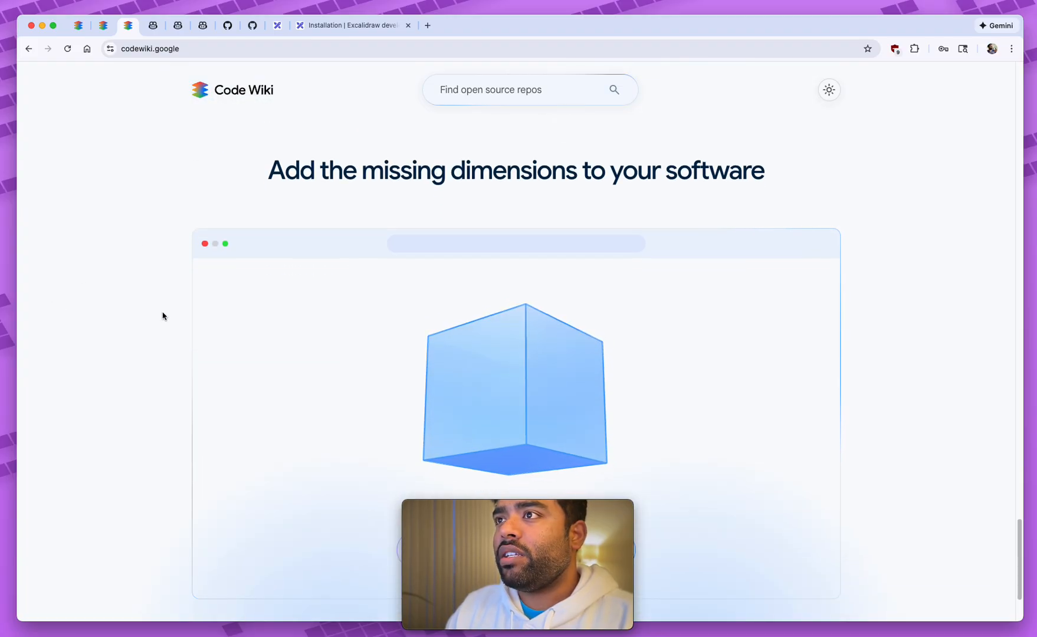
pyautogui.scroll(-3)
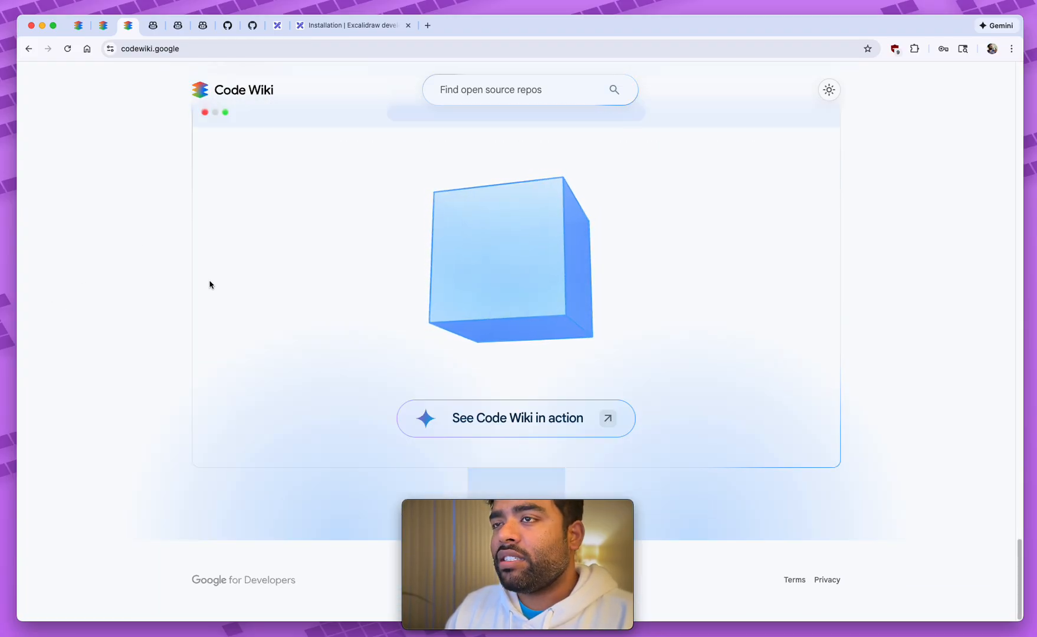
# Bring up the excalidraw/excalidraw generated wiki with its architecture diagram and section list
pyautogui.click(102, 26)
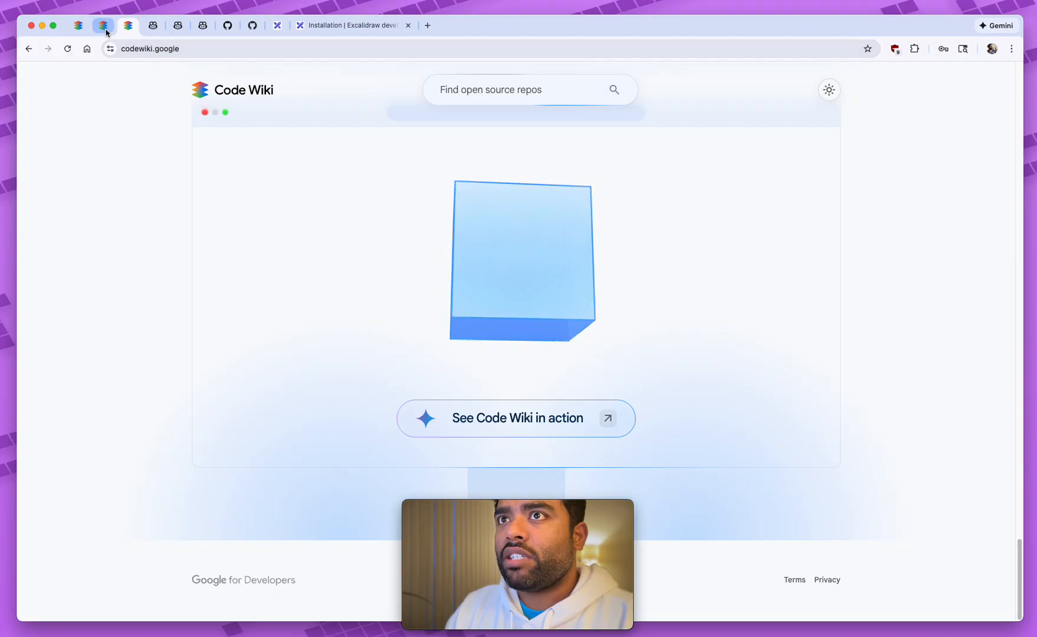
pyautogui.click(78, 26)
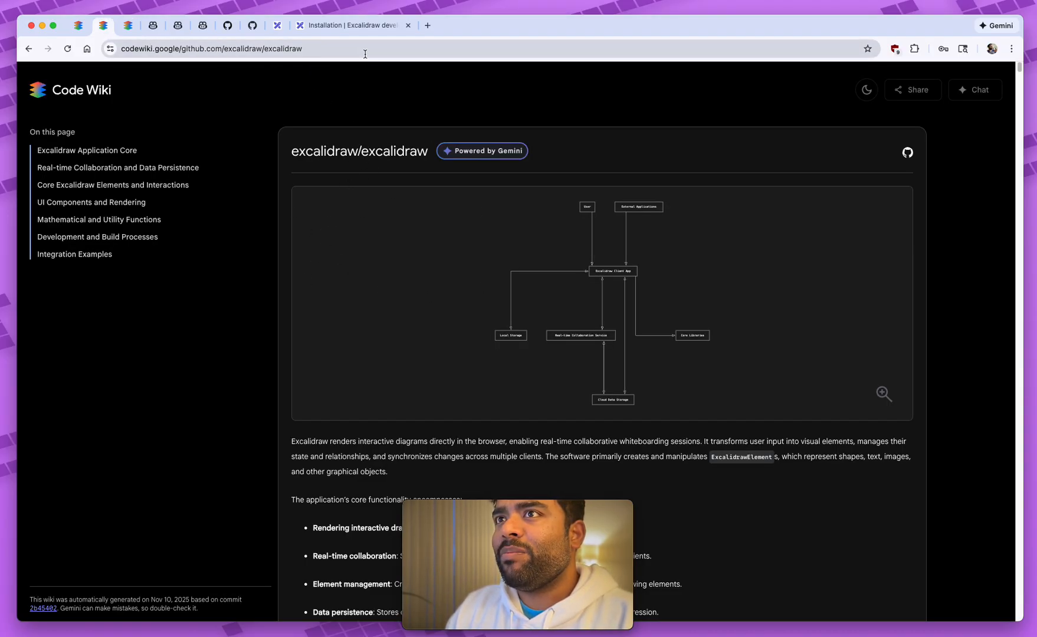
pyautogui.click(210, 48)
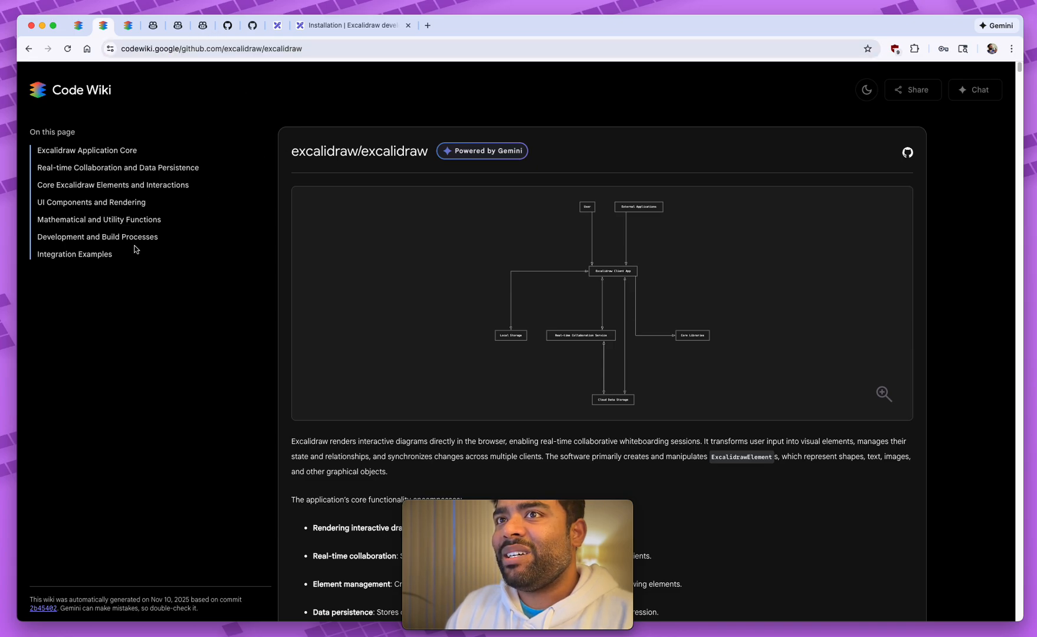
pyautogui.moveTo(229, 418)
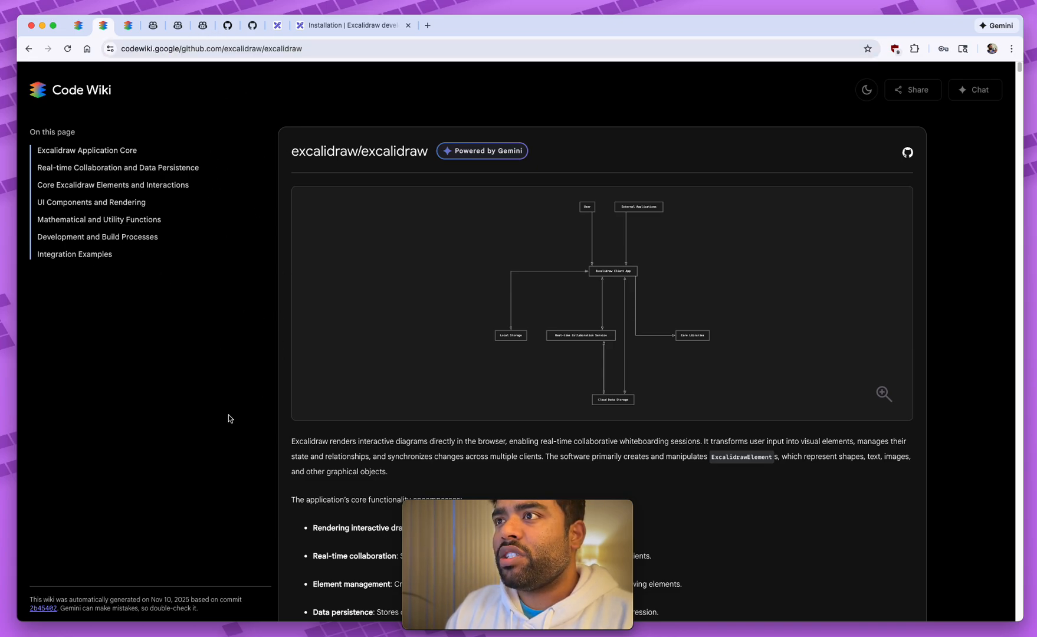
pyautogui.moveTo(244, 363)
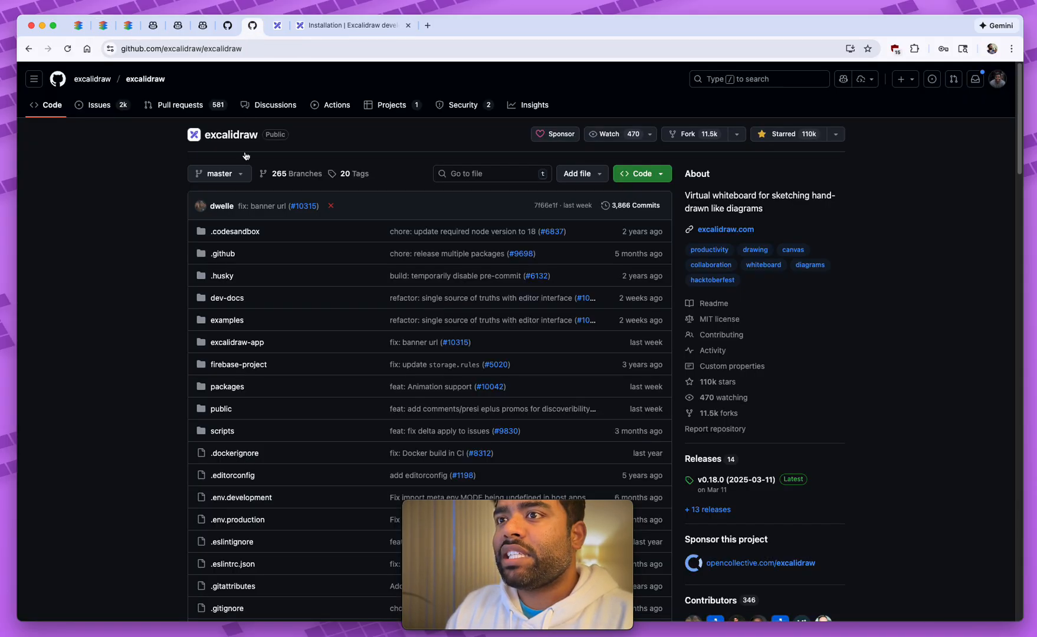
# Scroll through the excalidraw repository's file listing on GitHub
pyautogui.scroll(-3)
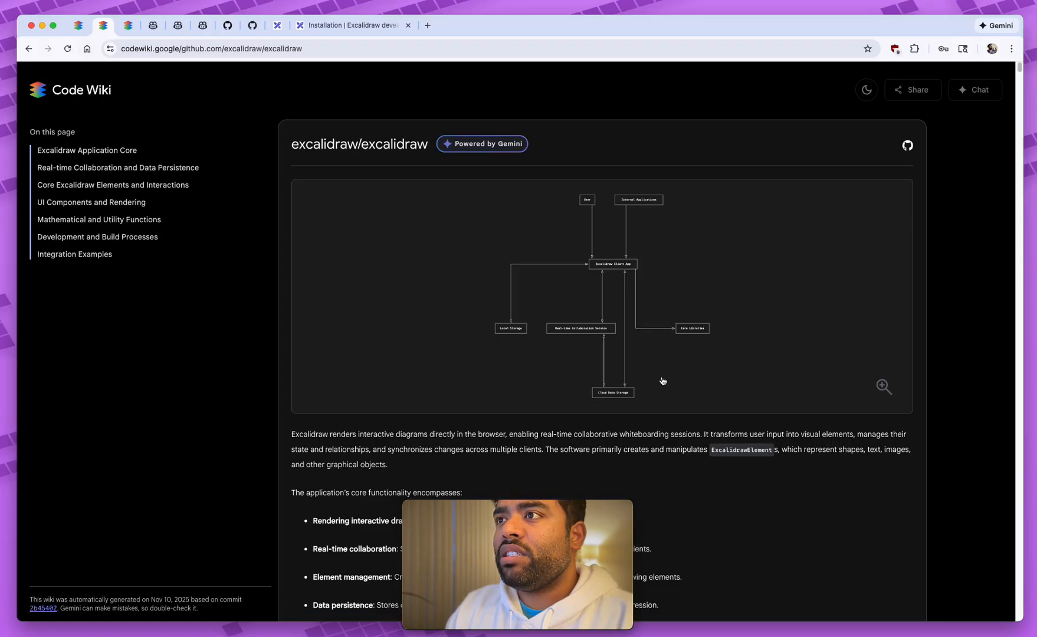
# Enlarge the architecture diagram, then read UI Components and Rendering and Integration Examples sections
pyautogui.click(884, 387)
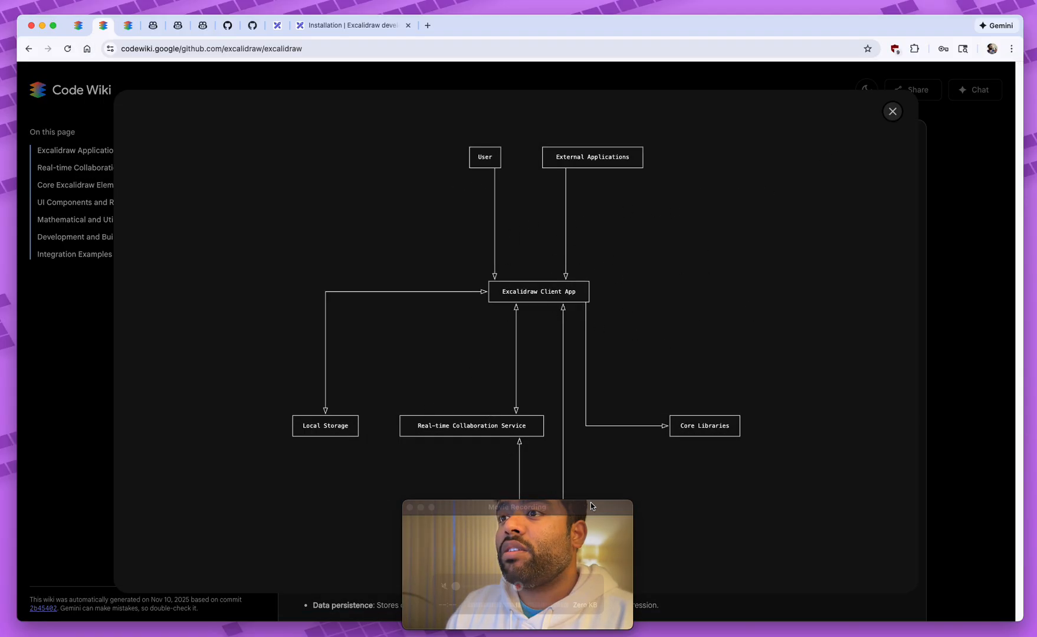
pyautogui.click(891, 111)
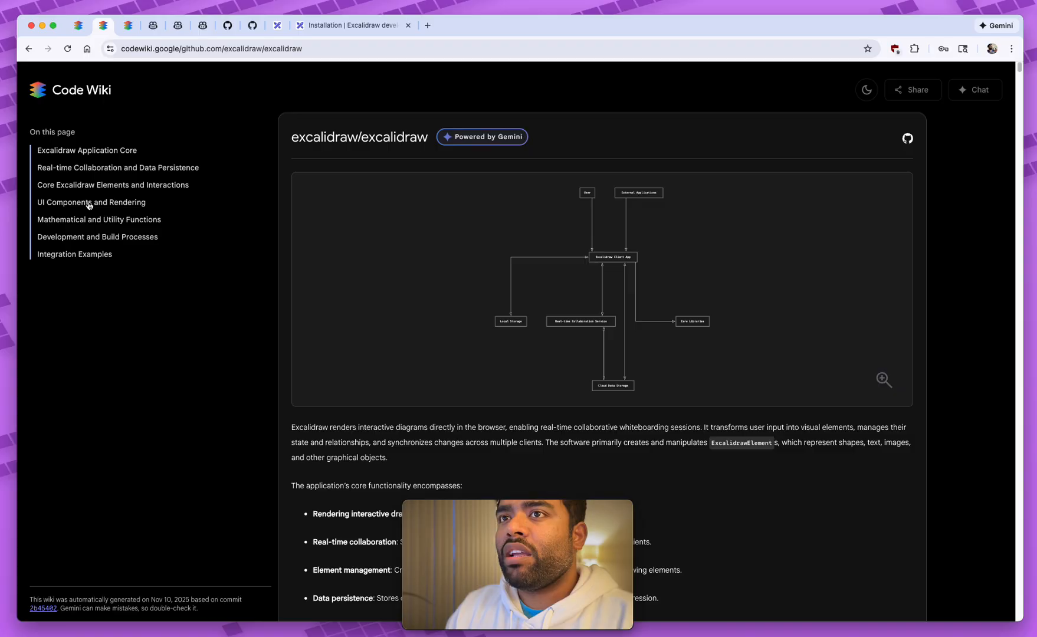
pyautogui.click(90, 202)
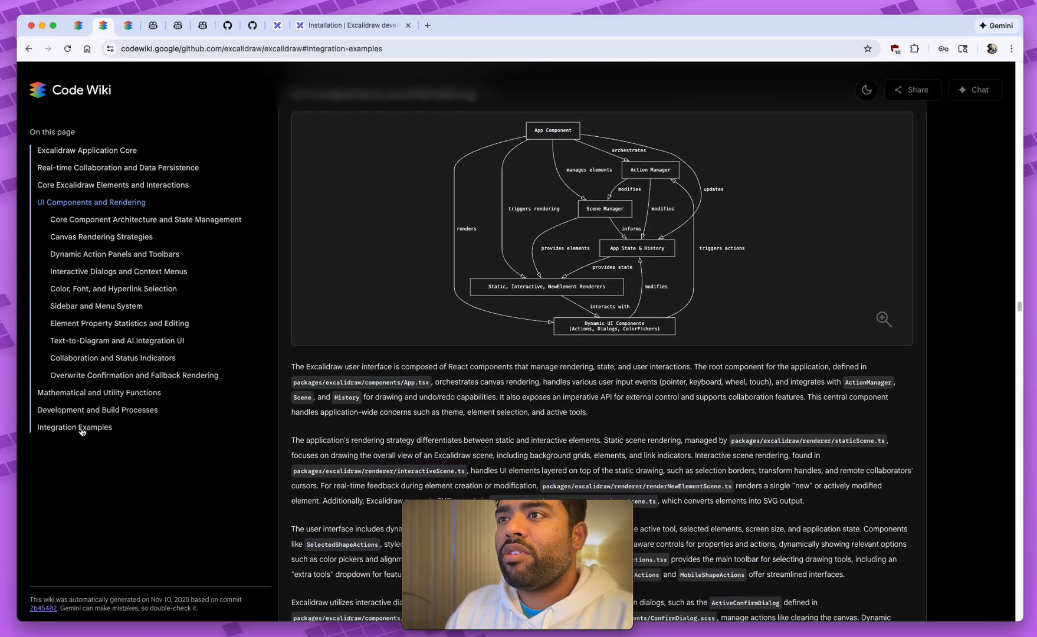
pyautogui.click(74, 429)
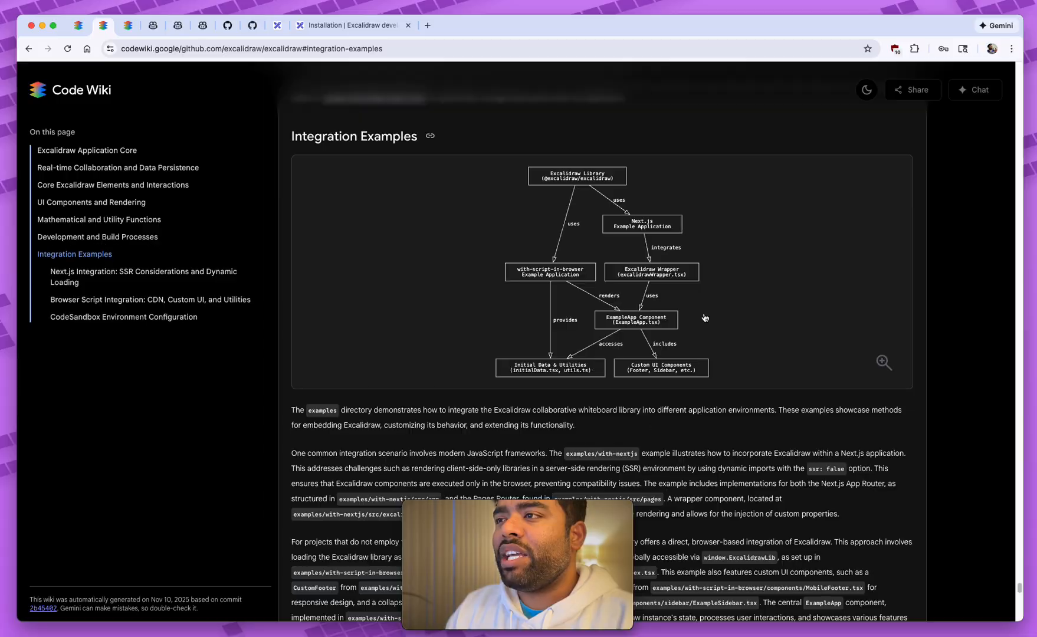
pyautogui.scroll(-3)
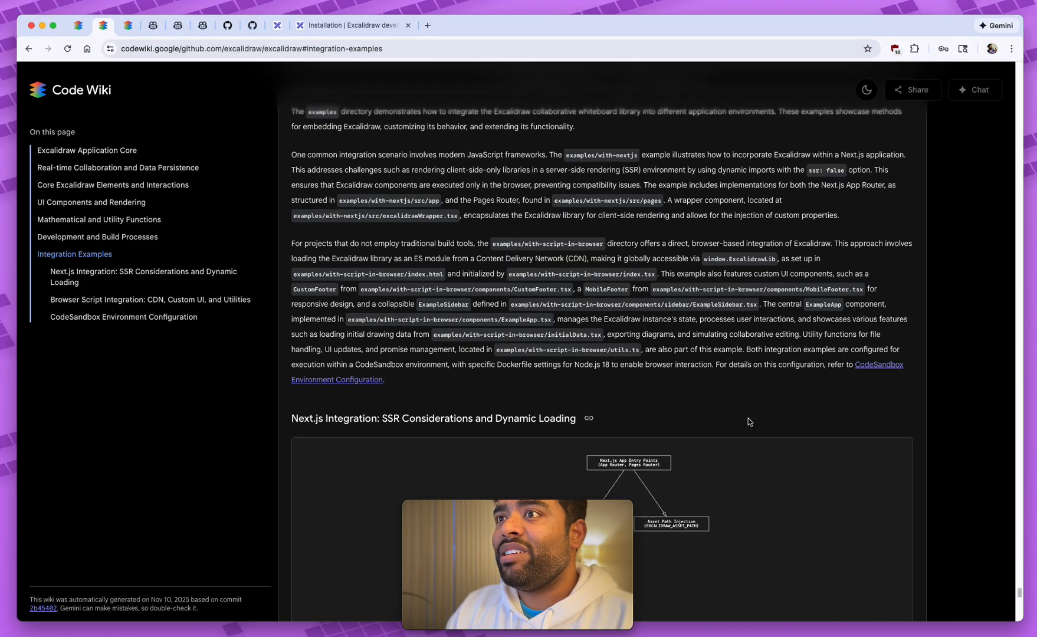
pyautogui.scroll(-3)
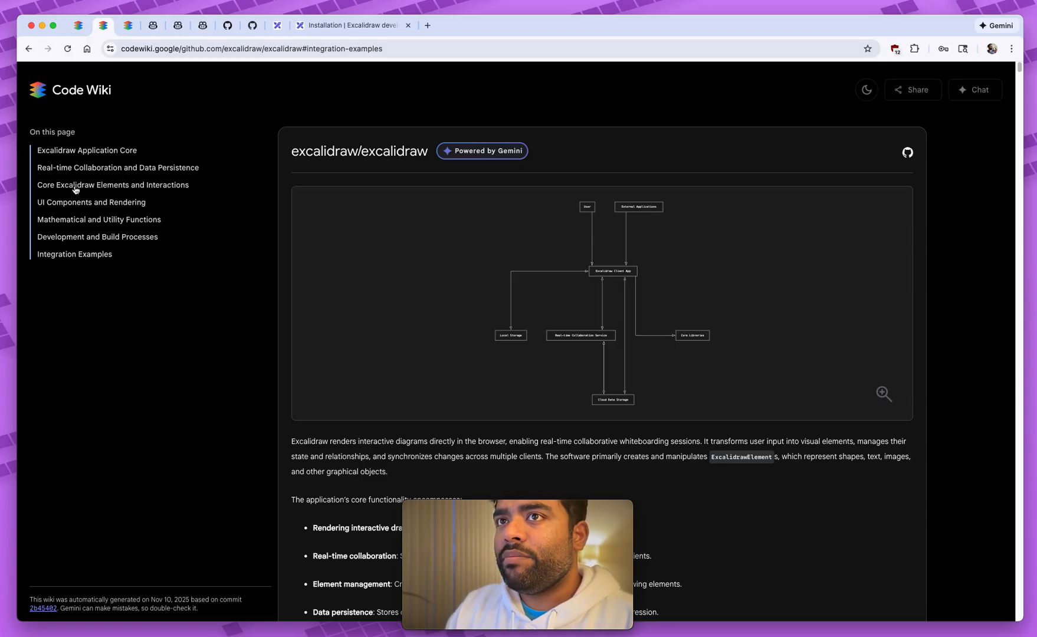
pyautogui.moveTo(797, 249)
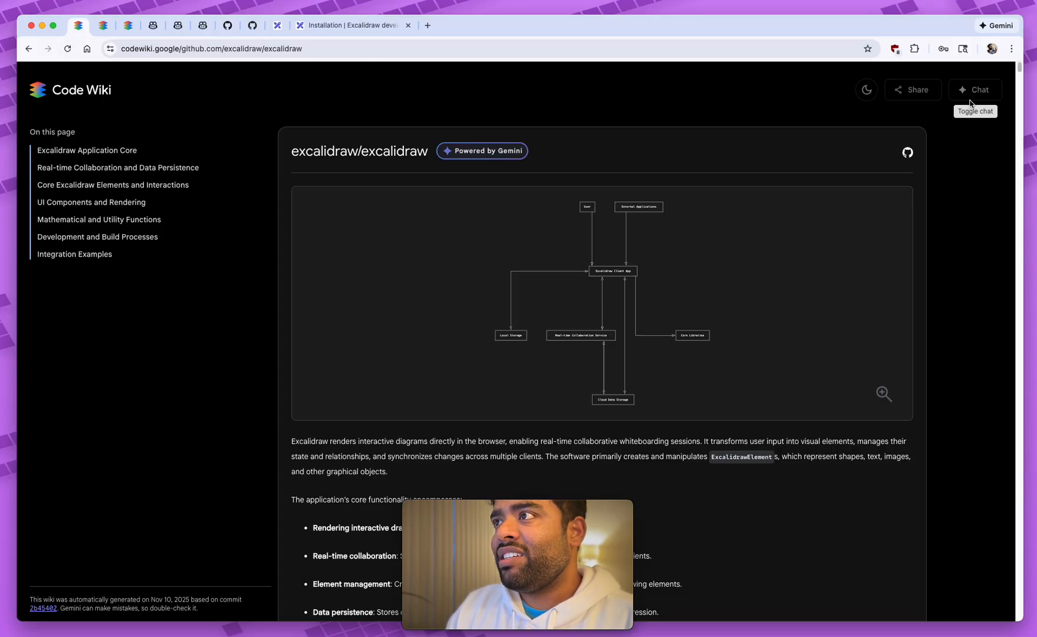
# Open Gemini's Jotai chat answer and follow its Global State Management reference
pyautogui.click(974, 89)
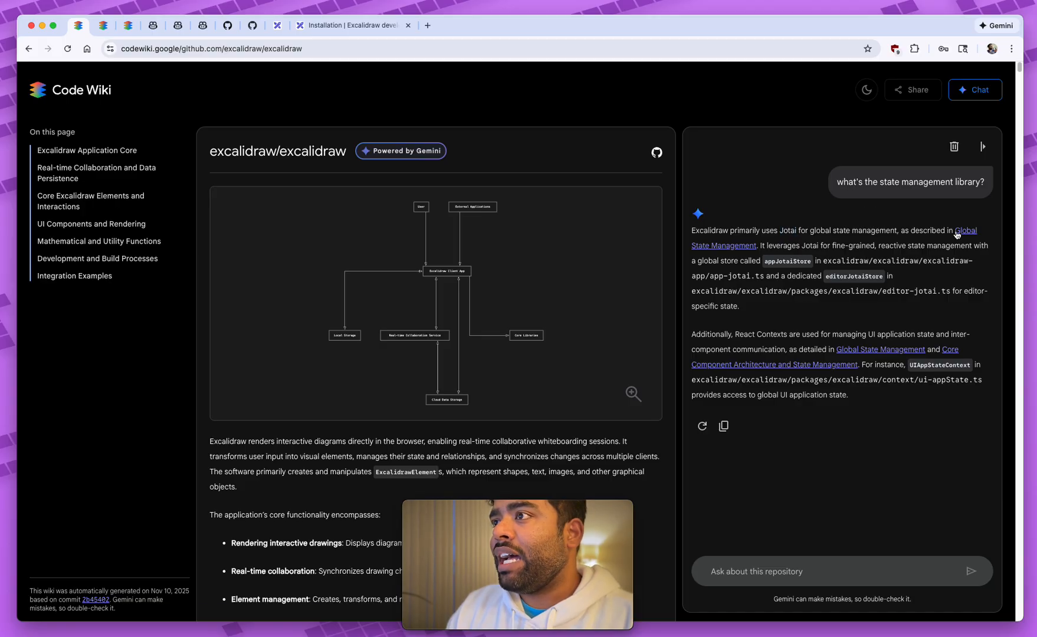
pyautogui.moveTo(964, 233)
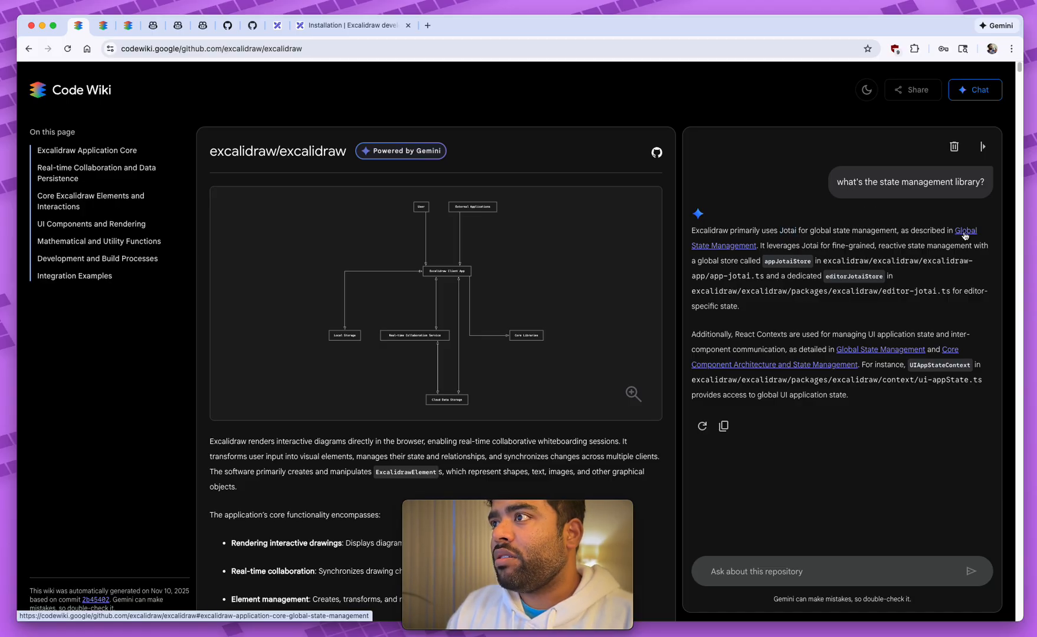
pyautogui.click(965, 230)
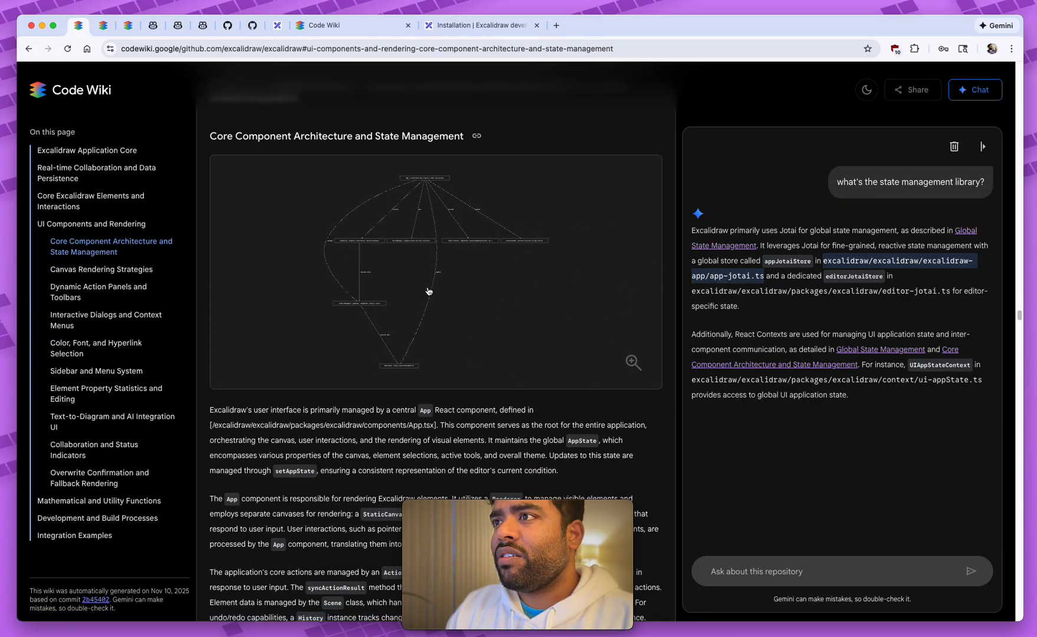
# Enlarge the component architecture diagram, then scroll the section through to the App.tsx link
pyautogui.click(632, 363)
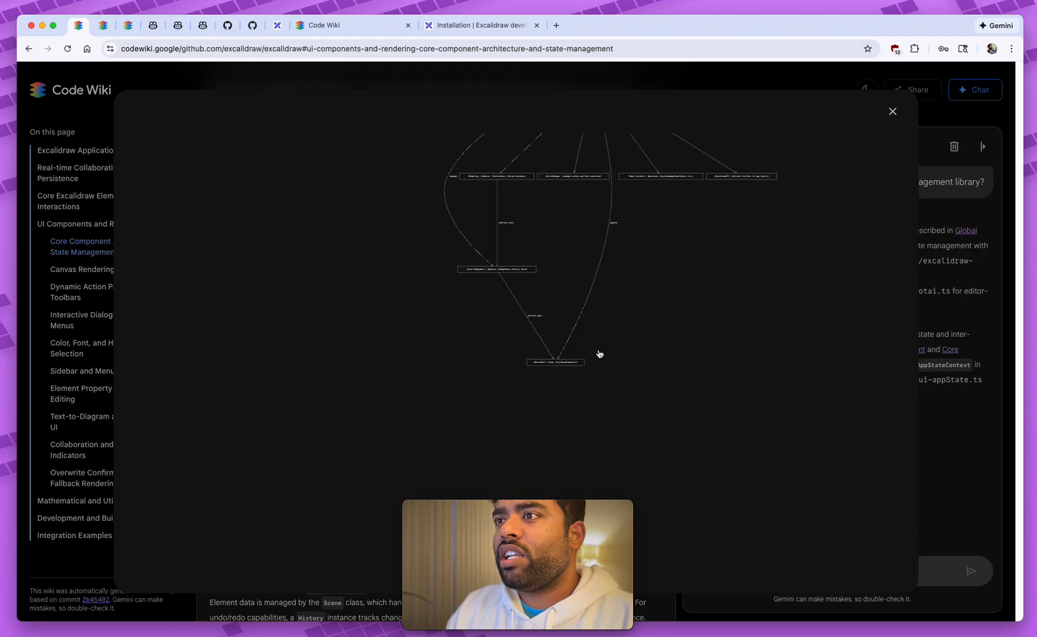
pyautogui.click(892, 110)
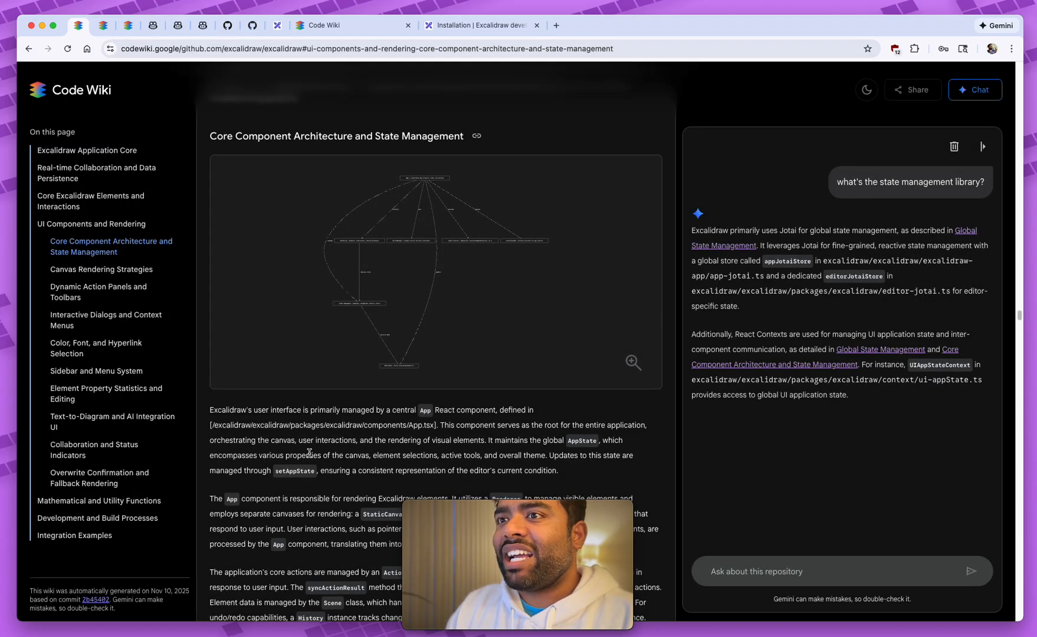
pyautogui.scroll(-3)
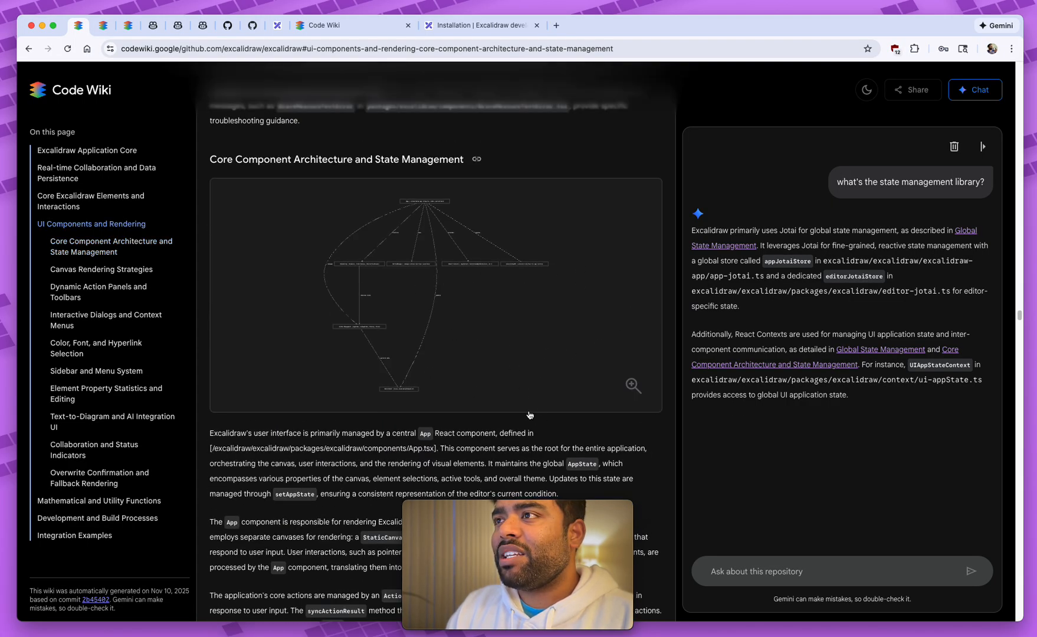
pyautogui.moveTo(404, 361)
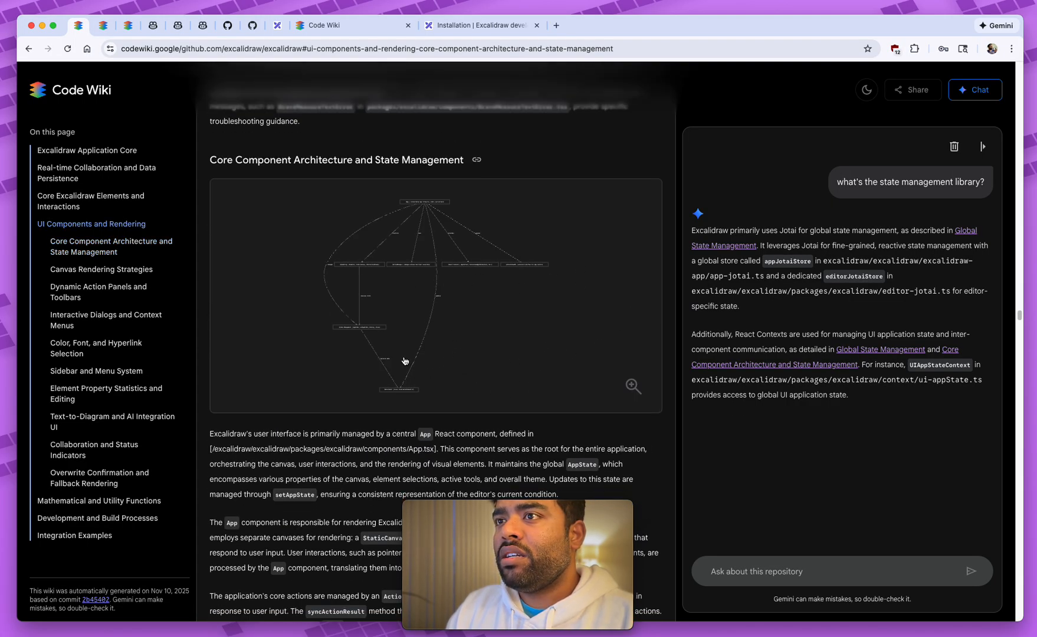
pyautogui.scroll(-3)
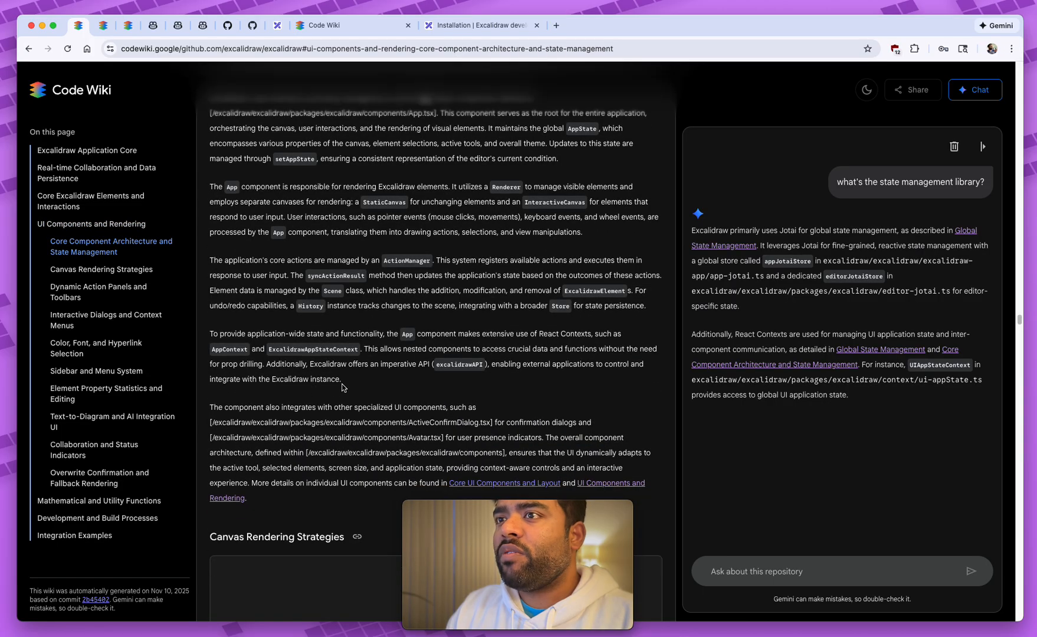
pyautogui.scroll(-3)
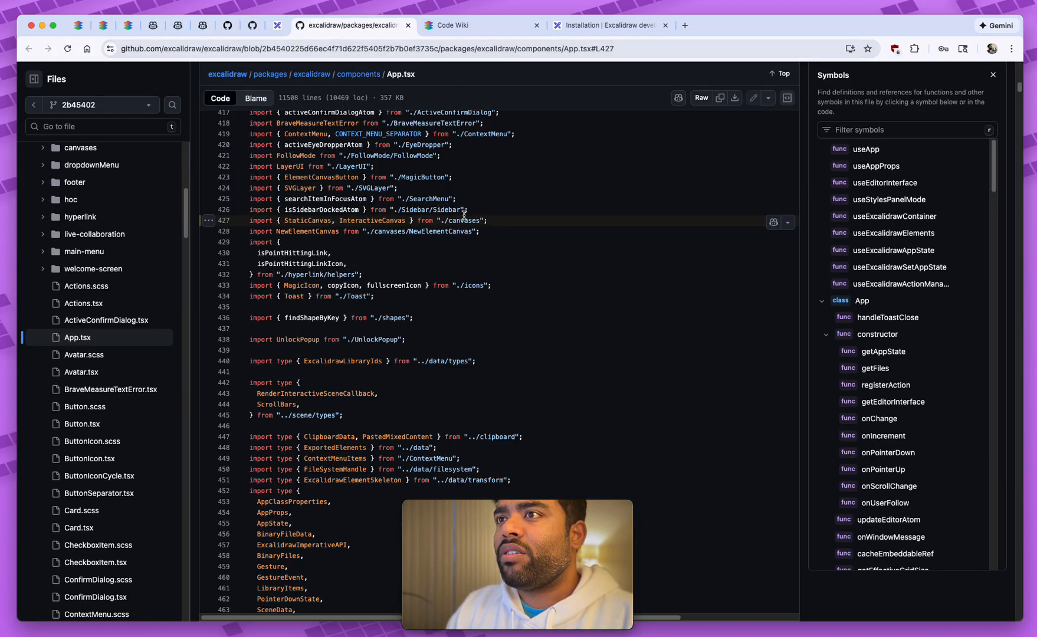
# Return to Copilot's 'Excalidraw's state management approach' chat claiming no external library
pyautogui.click(463, 25)
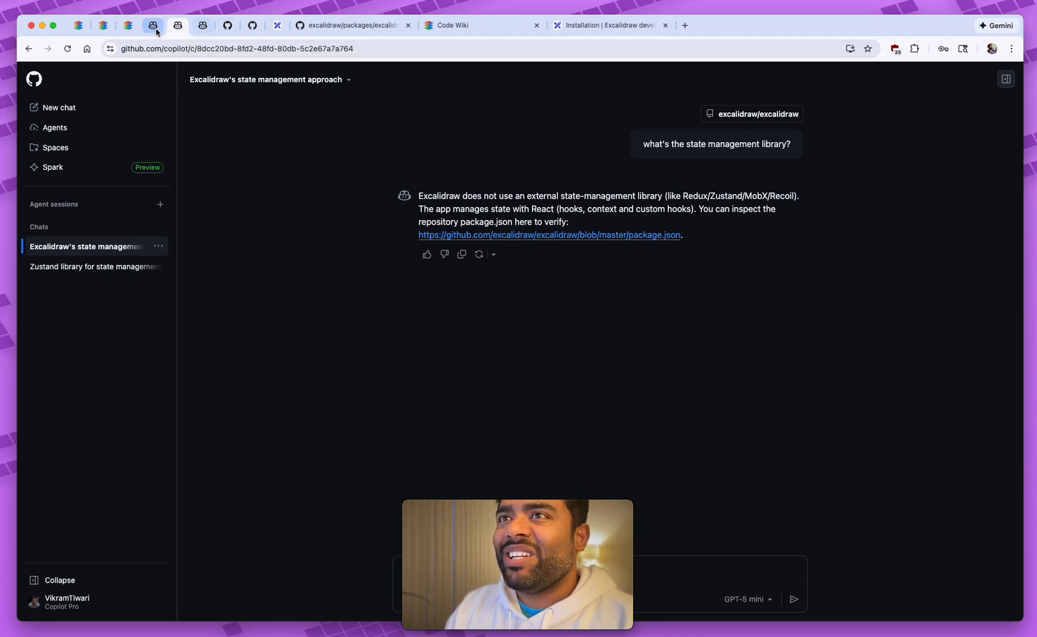
# Verify Copilot's Zustand claim via its code-search link, then return to Code Wiki
pyautogui.click(95, 266)
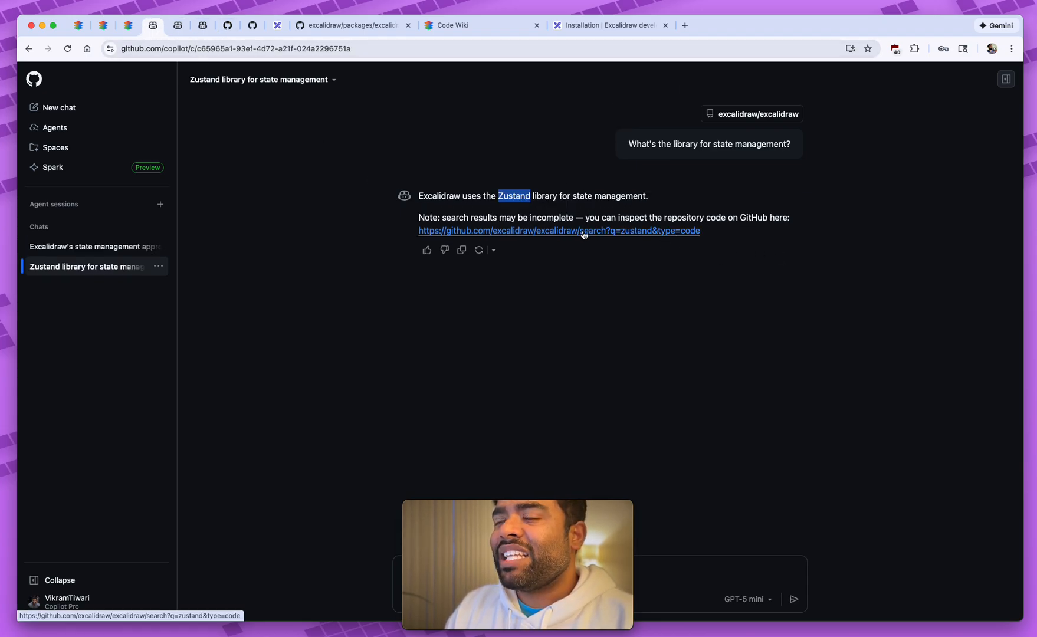
pyautogui.click(559, 230)
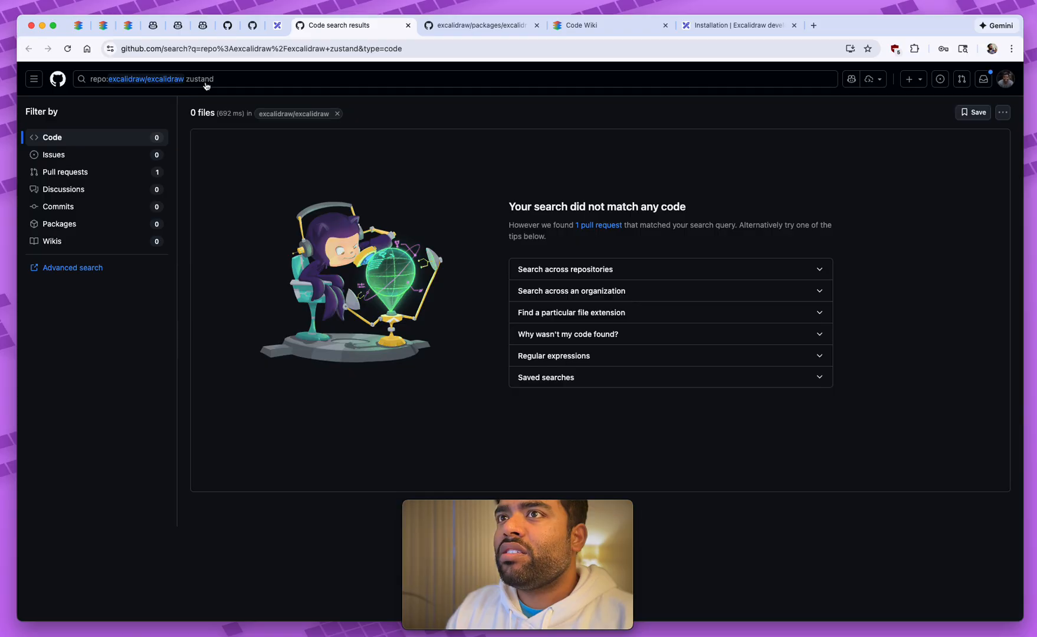
pyautogui.click(593, 26)
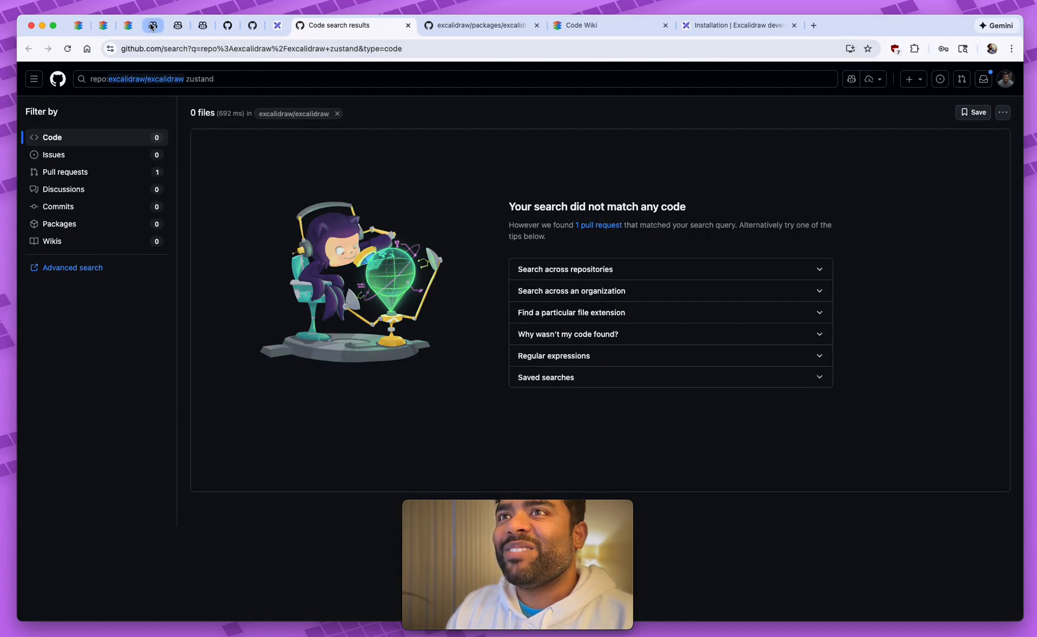
pyautogui.click(152, 25)
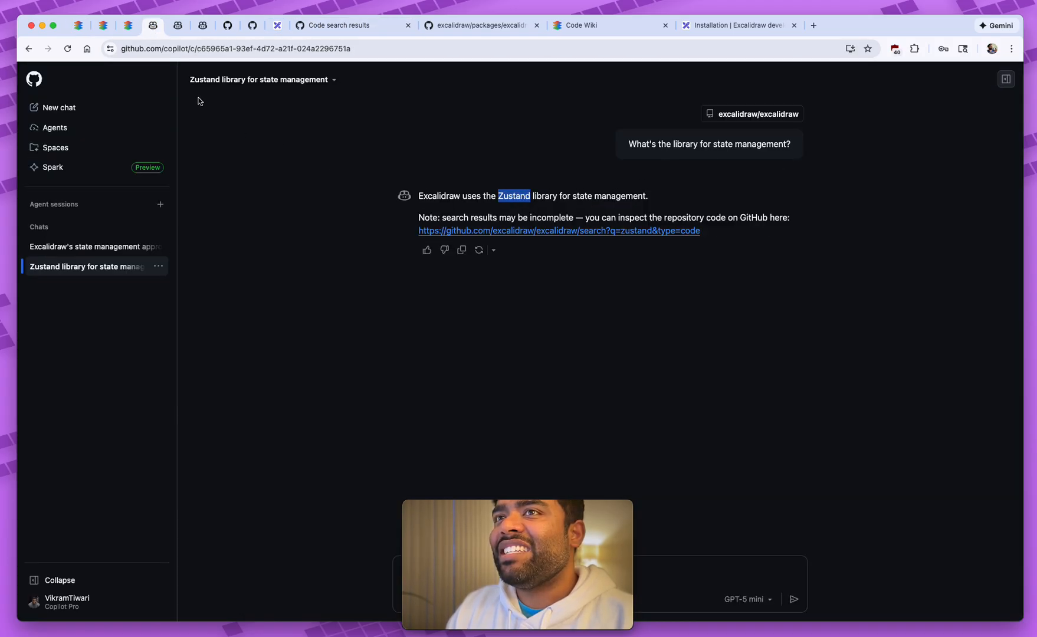
pyautogui.click(586, 25)
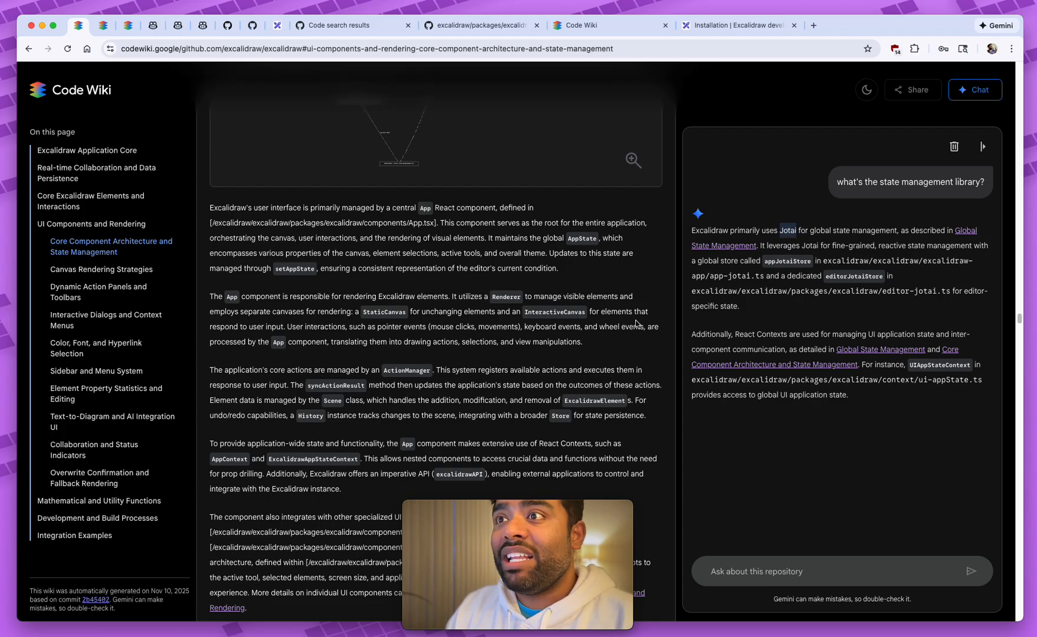
# Scroll down the excalidraw/excalidraw wiki page
pyautogui.scroll(-3)
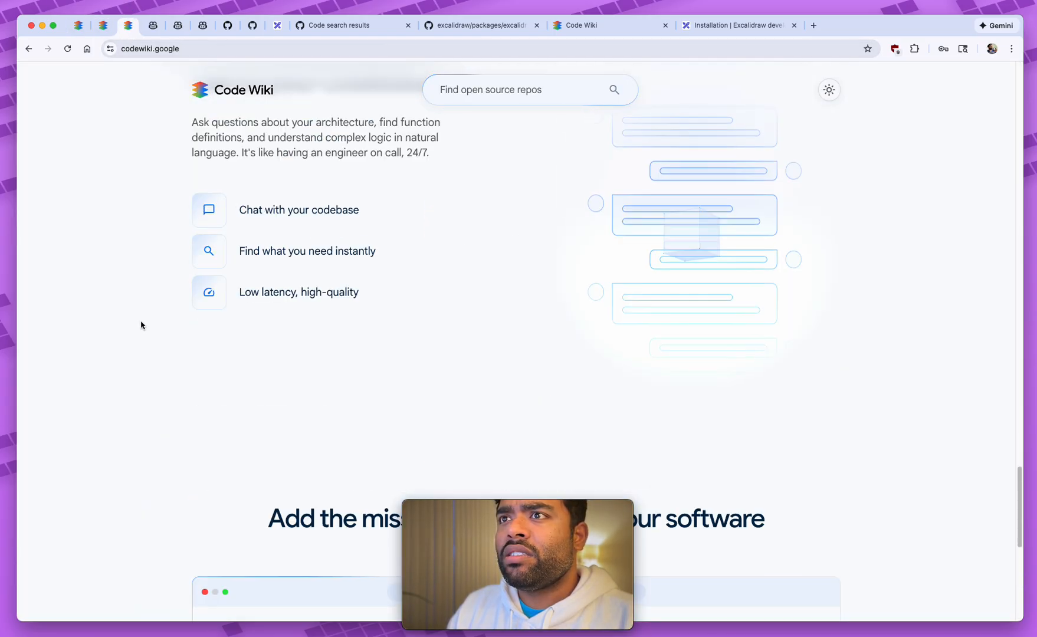
pyautogui.scroll(-3)
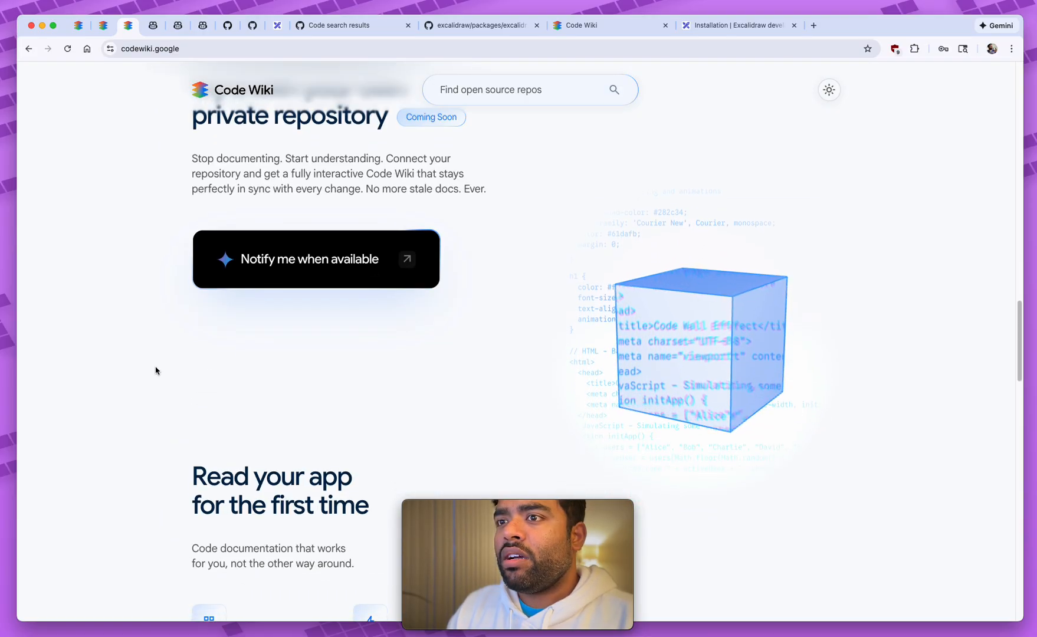
pyautogui.scroll(-3)
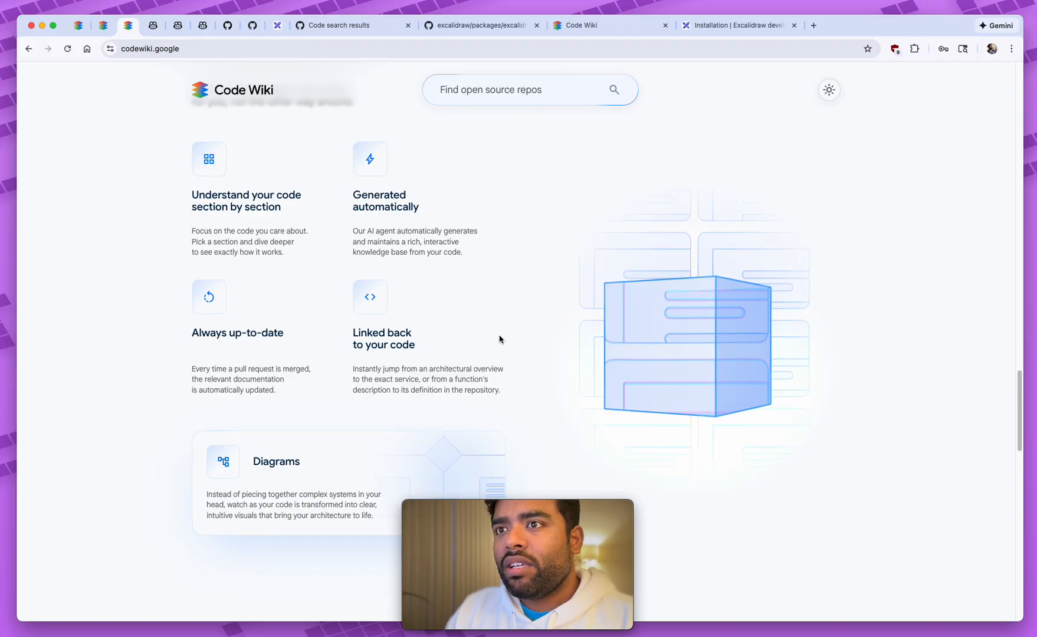
pyautogui.moveTo(229, 360)
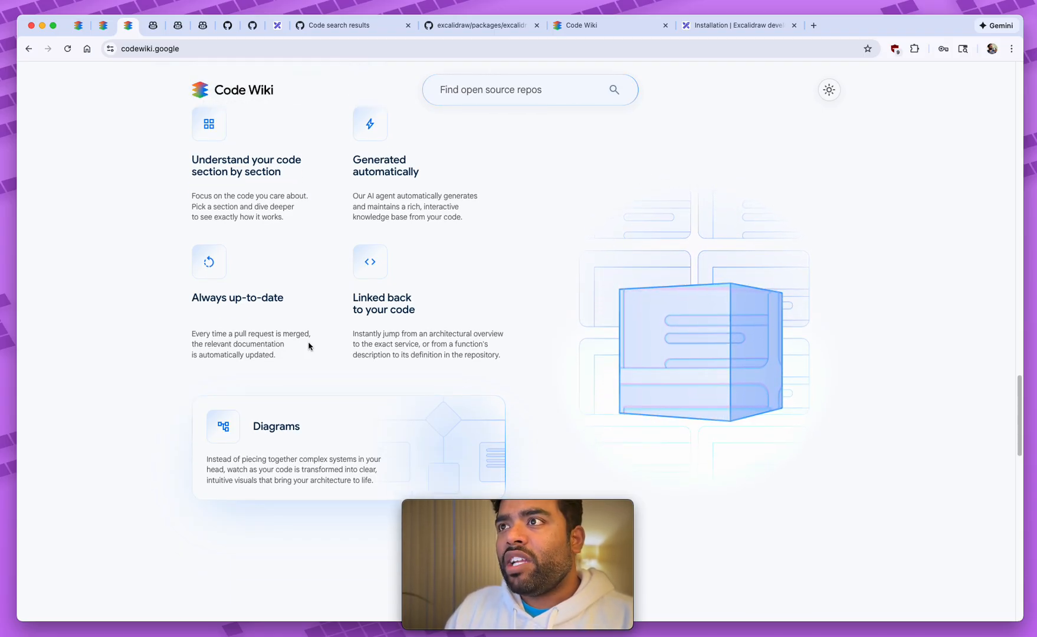
pyautogui.scroll(3)
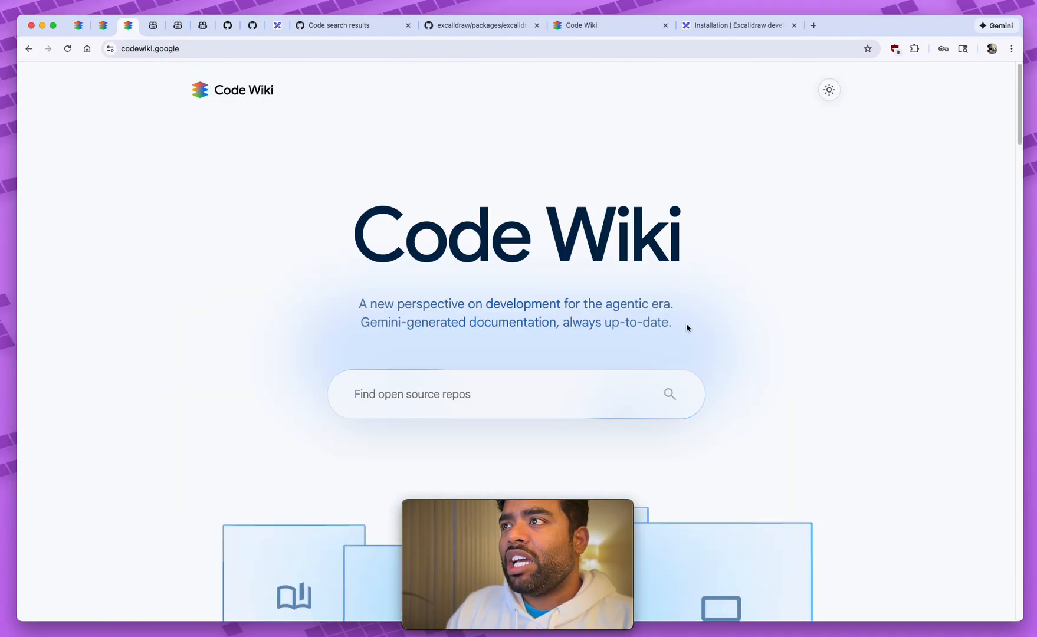
pyautogui.scroll(-3)
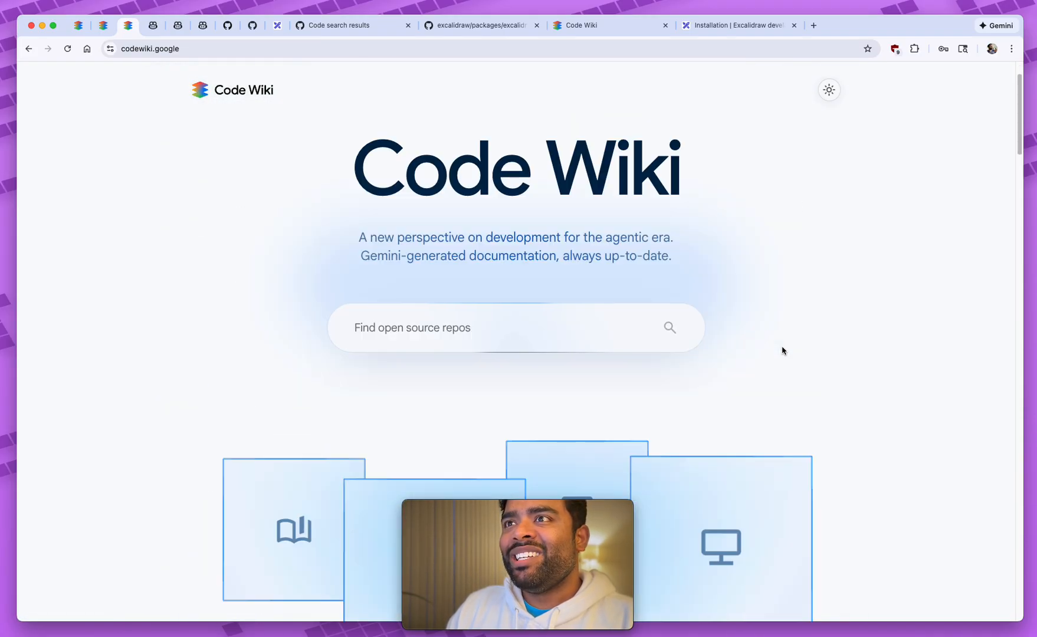